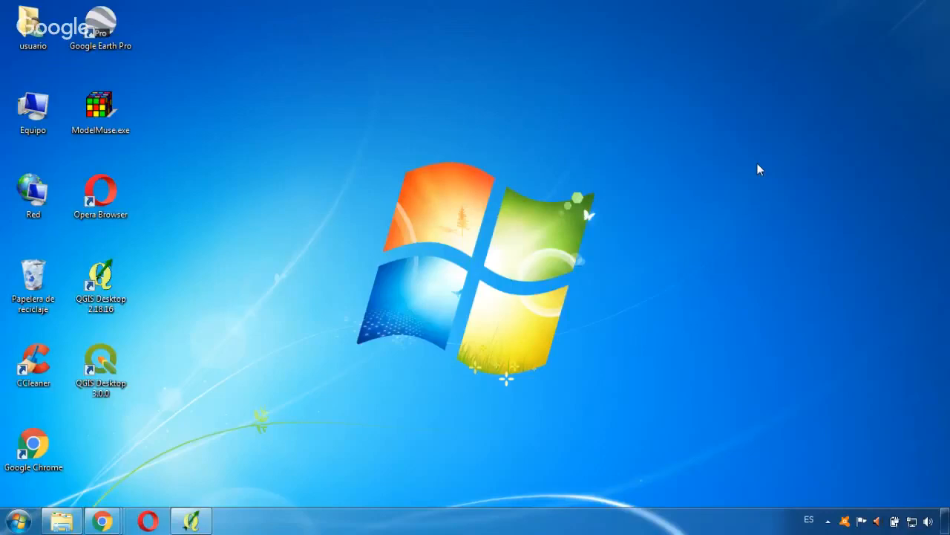
pyautogui.moveTo(225, 487)
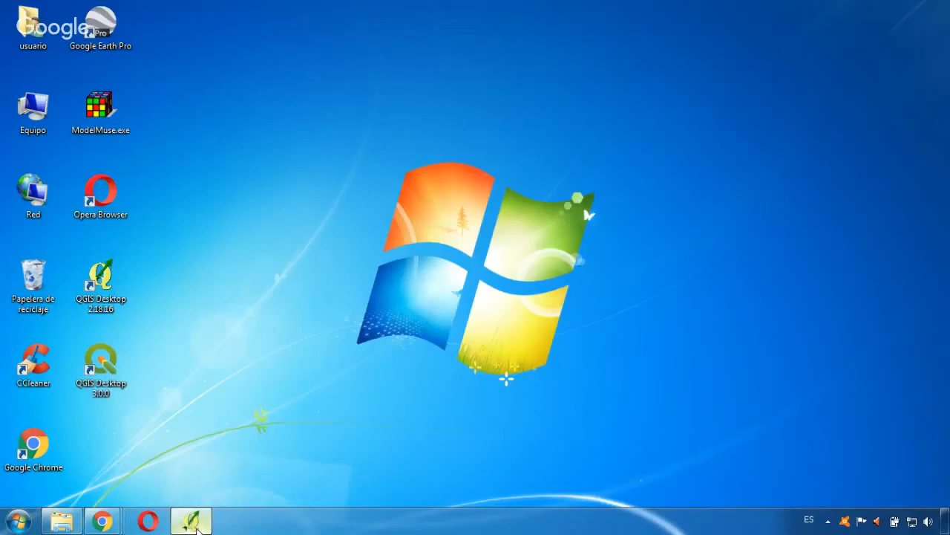
# Step: Bring the QGIS 2.18.16 window to the front and show its Plugins menu
pyautogui.click(191, 520)
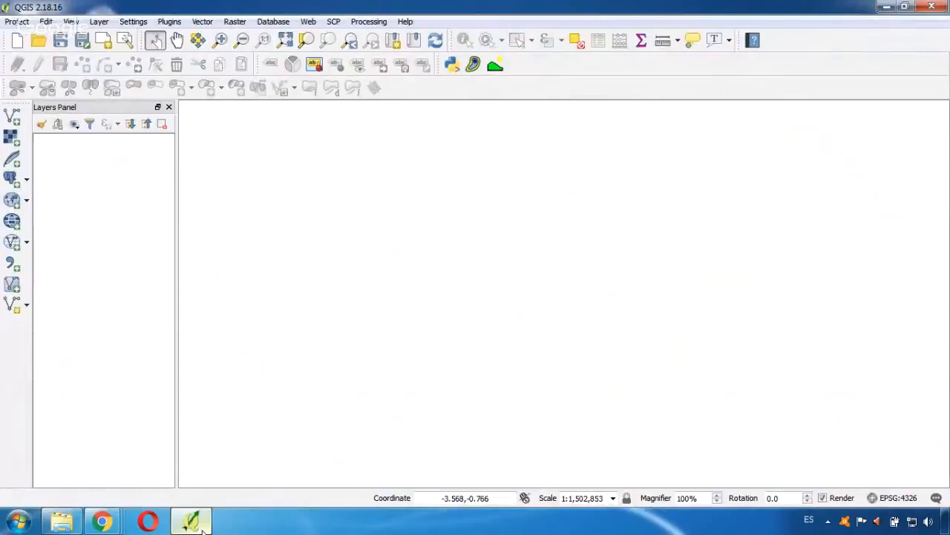
pyautogui.click(169, 21)
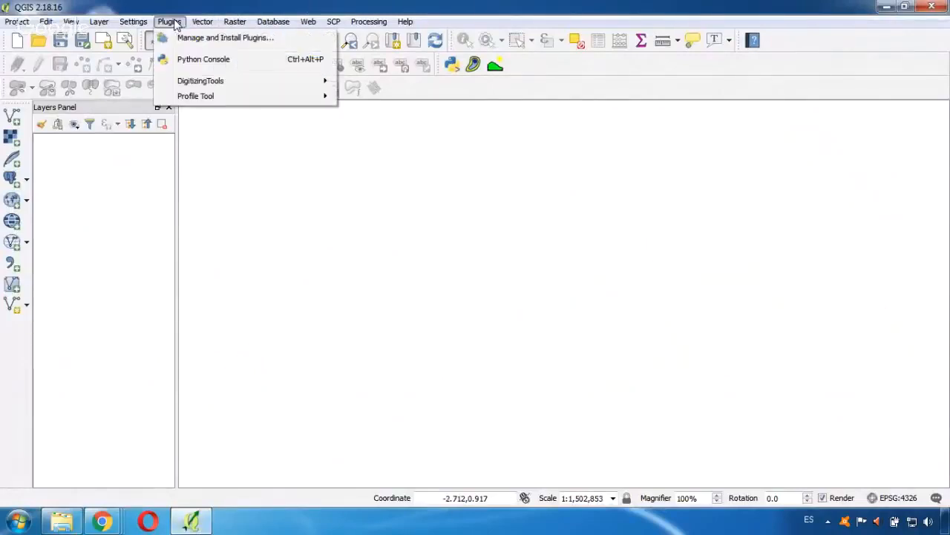
pyautogui.moveTo(225, 38)
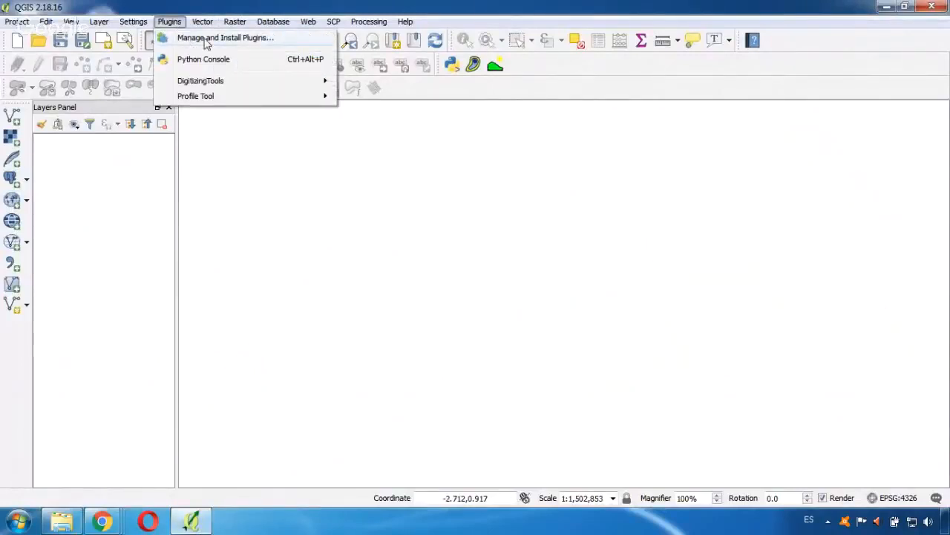
# Step: Search the plugin manager for 'open layer' and install the OpenLayers Plugin
pyautogui.click(225, 38)
pyautogui.write('open laye')
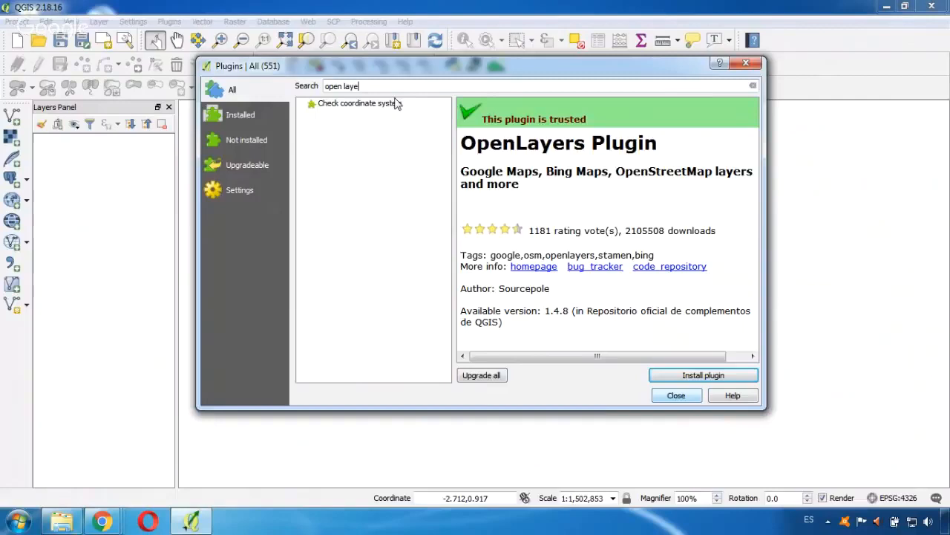
pyautogui.write('r')
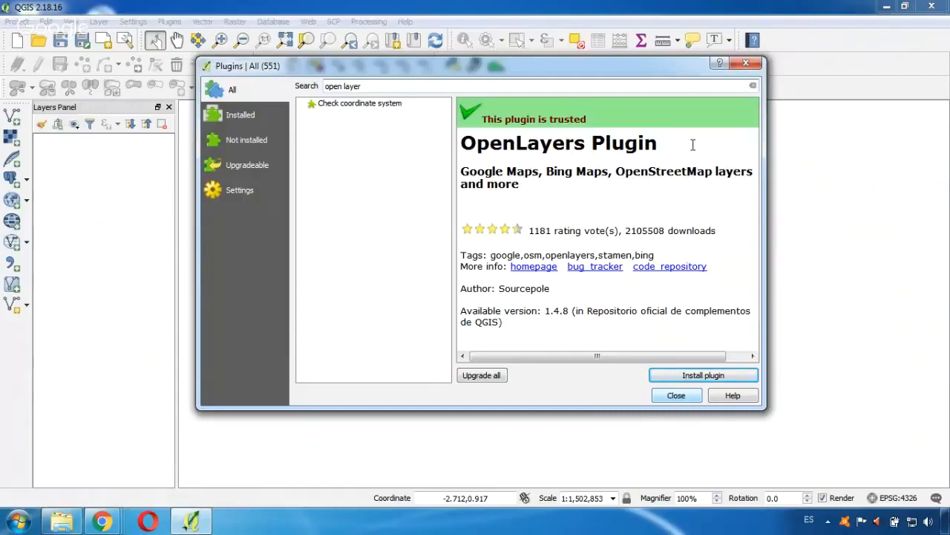
pyautogui.moveTo(690, 443)
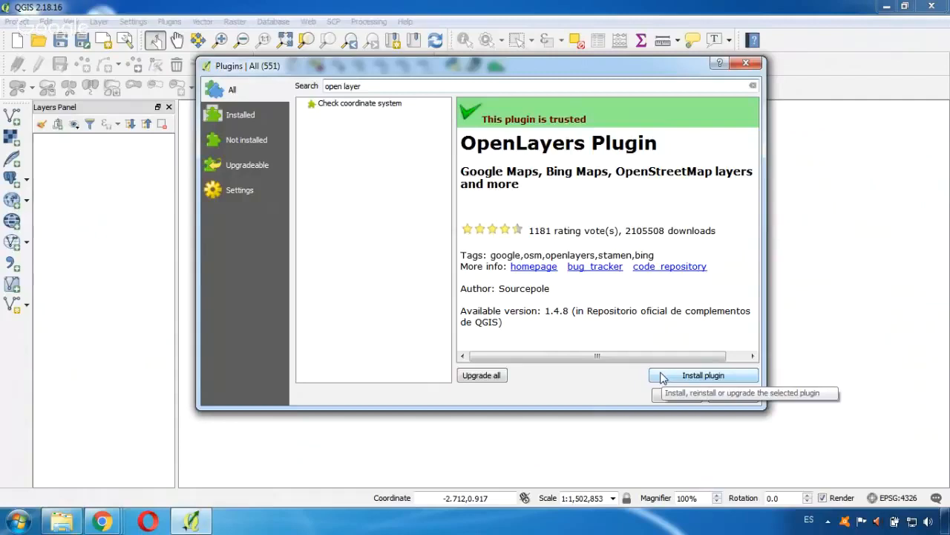
pyautogui.click(703, 375)
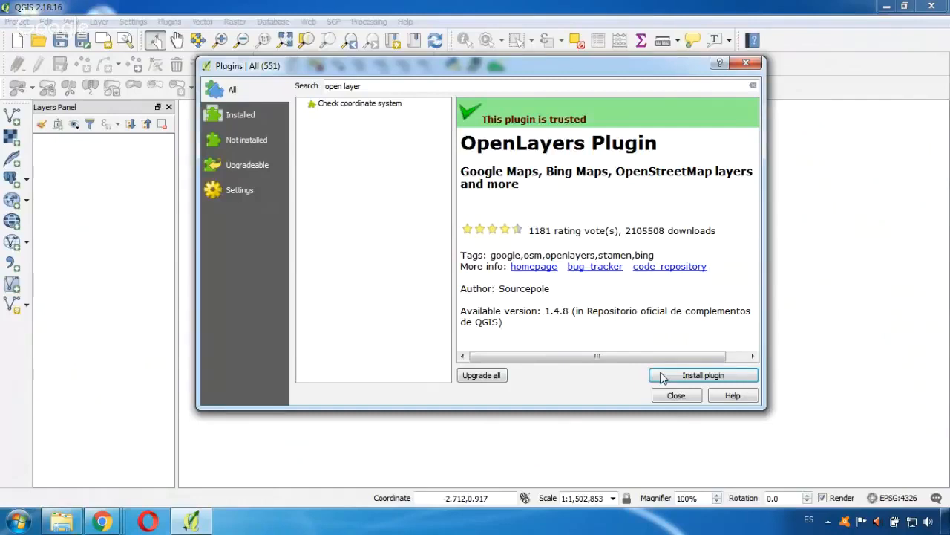
pyautogui.click(702, 375)
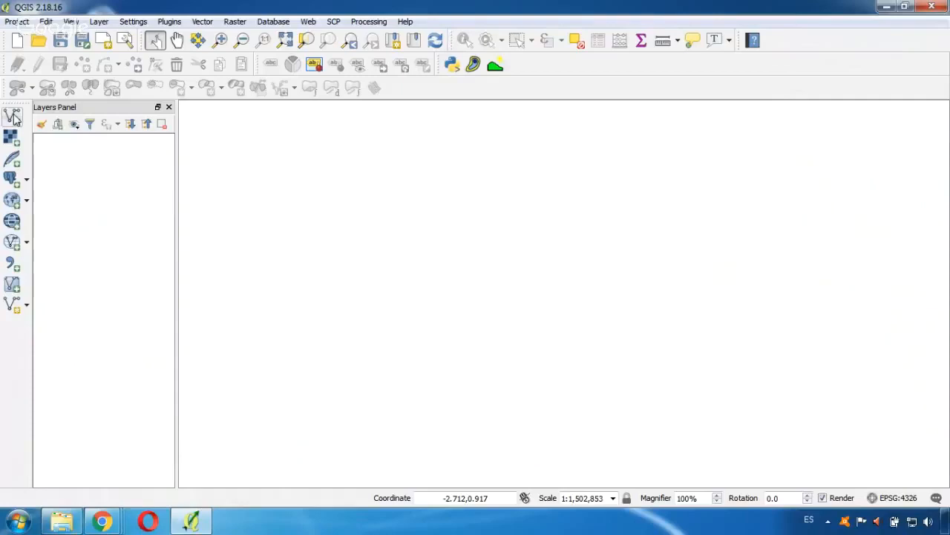
# Step: Add Study_area.shp and Wells.shp as vector layers
pyautogui.click(13, 116)
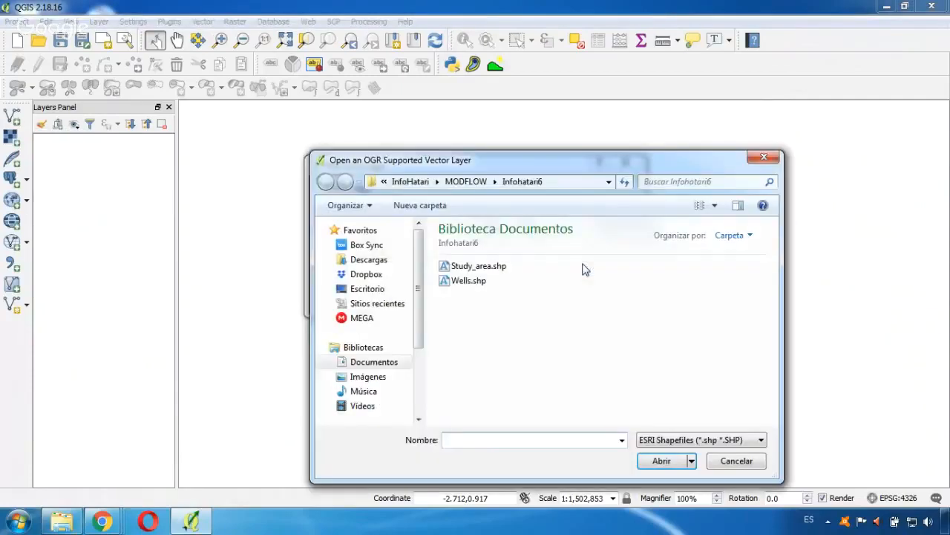
pyautogui.click(479, 265)
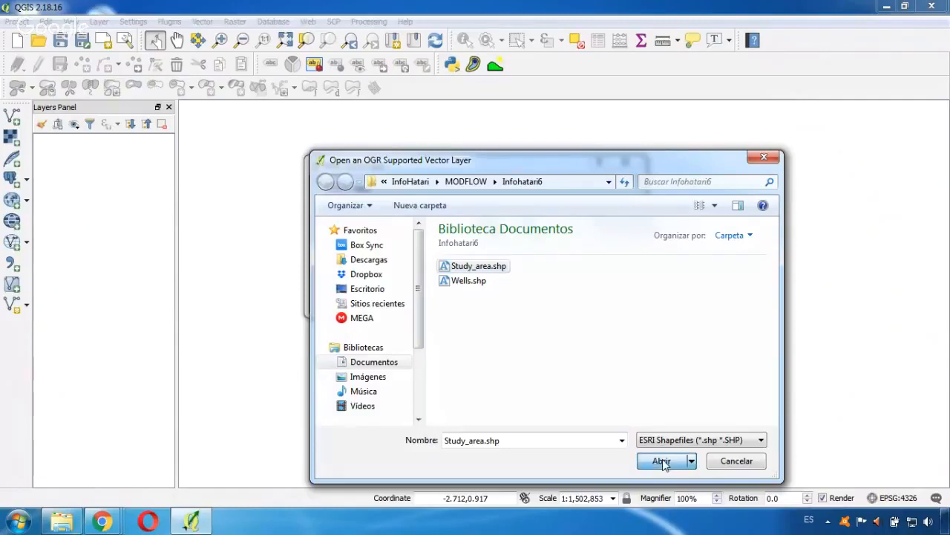
pyautogui.click(660, 460)
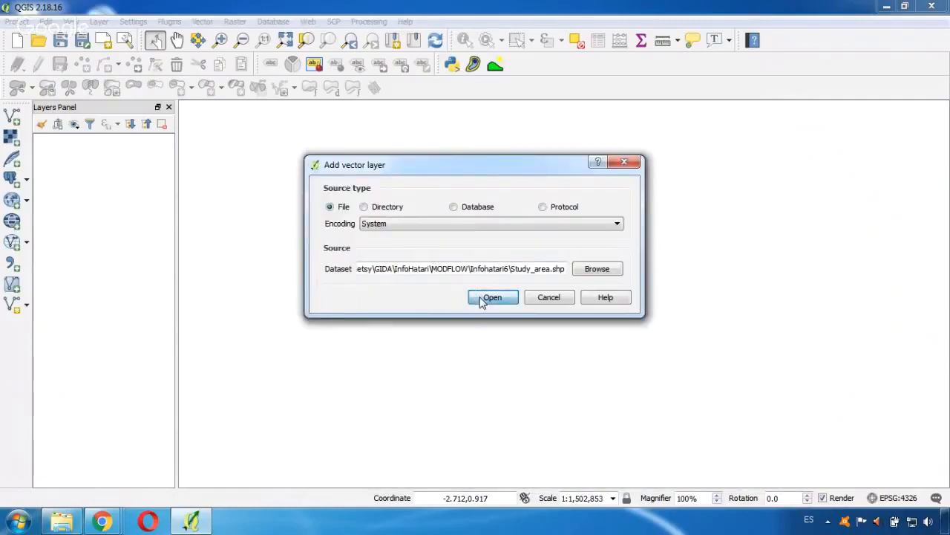
pyautogui.click(493, 297)
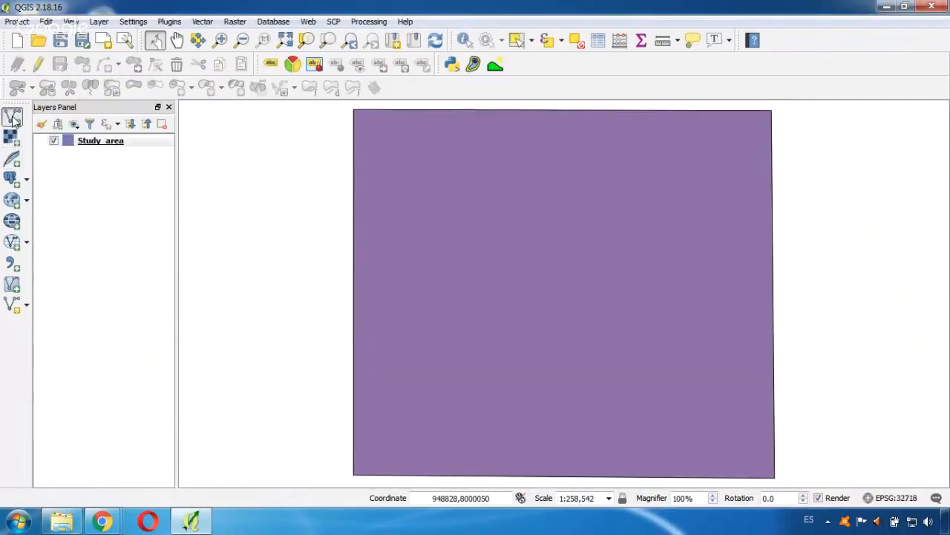
pyautogui.click(13, 118)
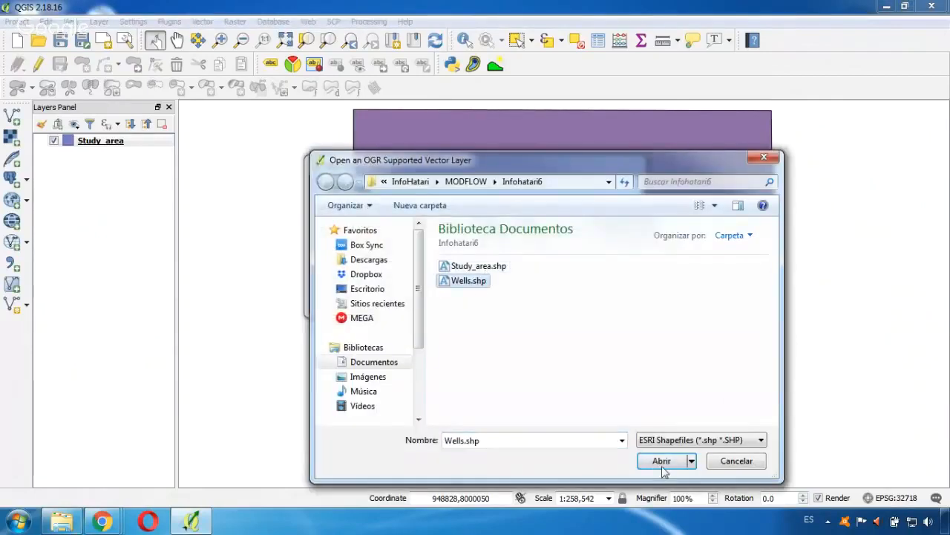
pyautogui.click(662, 460)
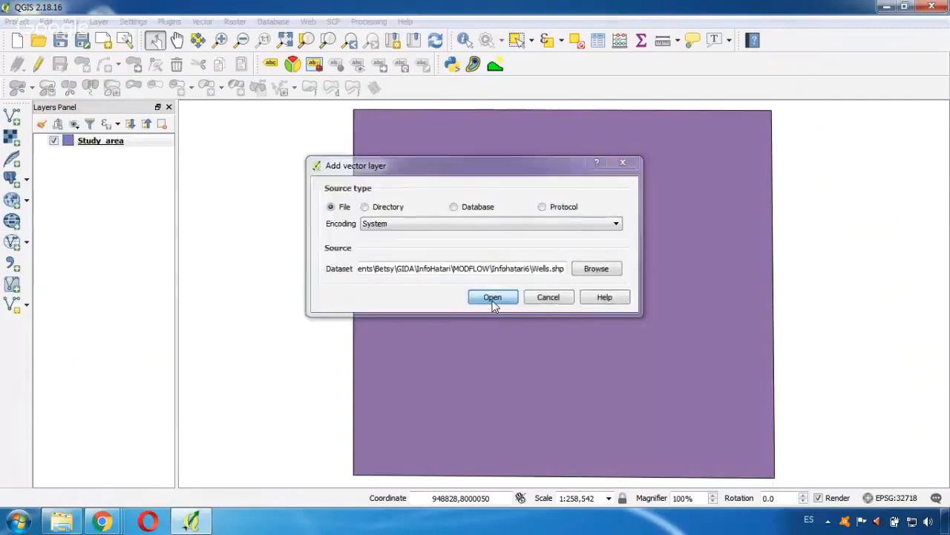
pyautogui.click(493, 297)
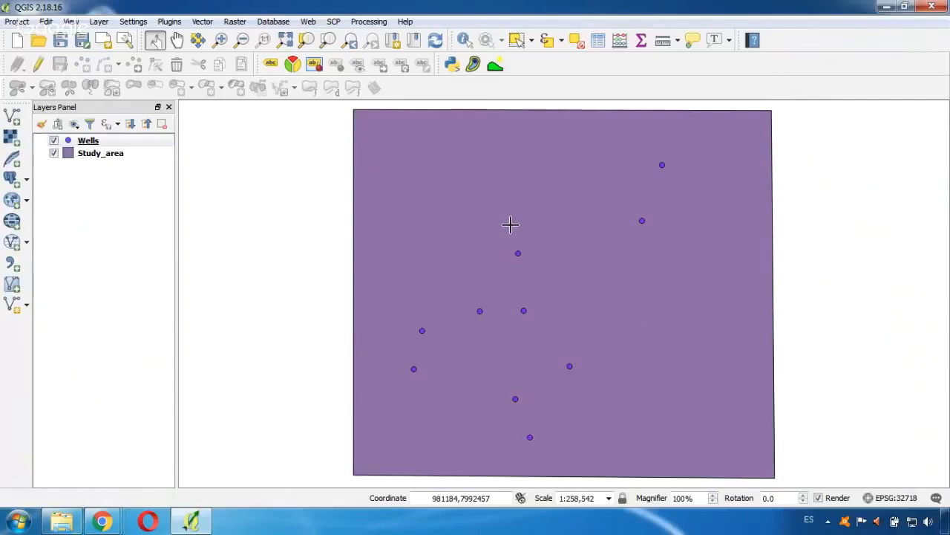
pyautogui.moveTo(532, 199)
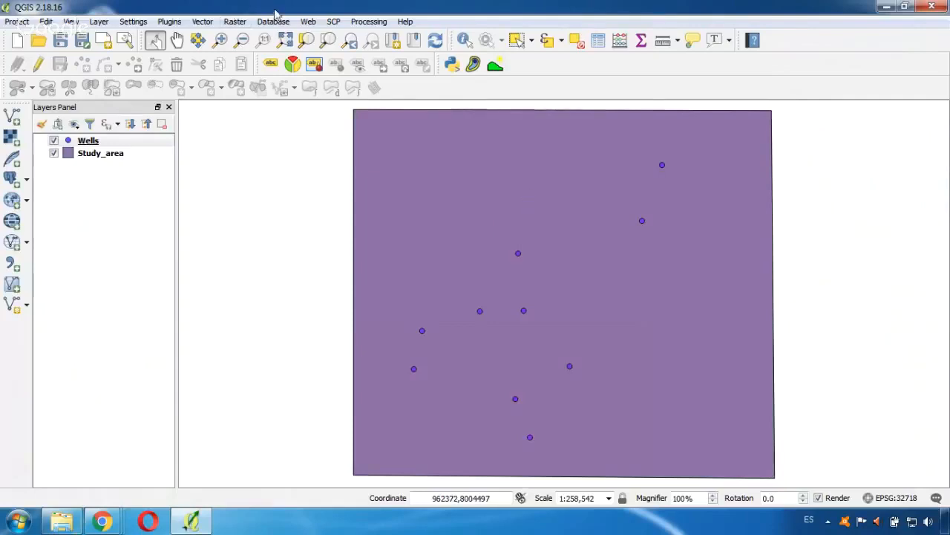
pyautogui.moveTo(309, 24)
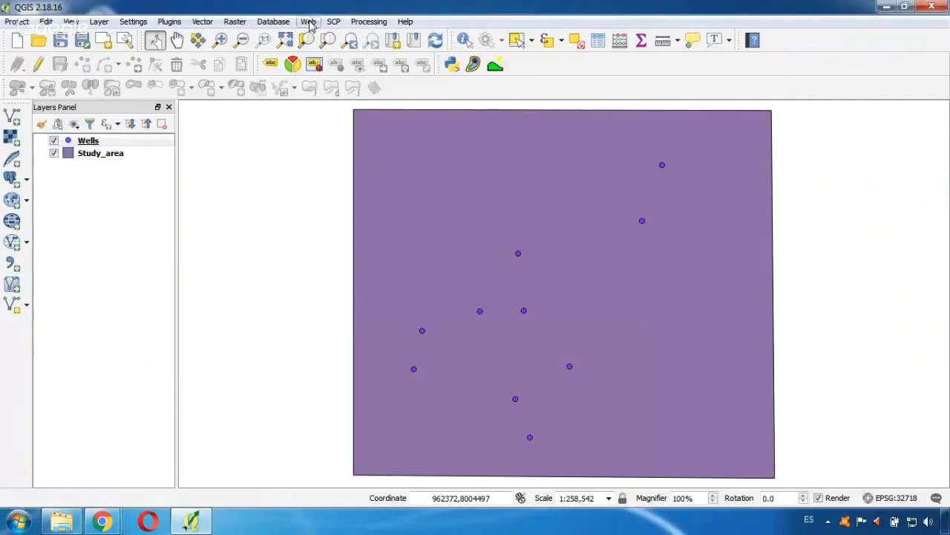
# Step: Add the Google Physical basemap from the Web > OpenLayers plugin menu
pyautogui.click(308, 21)
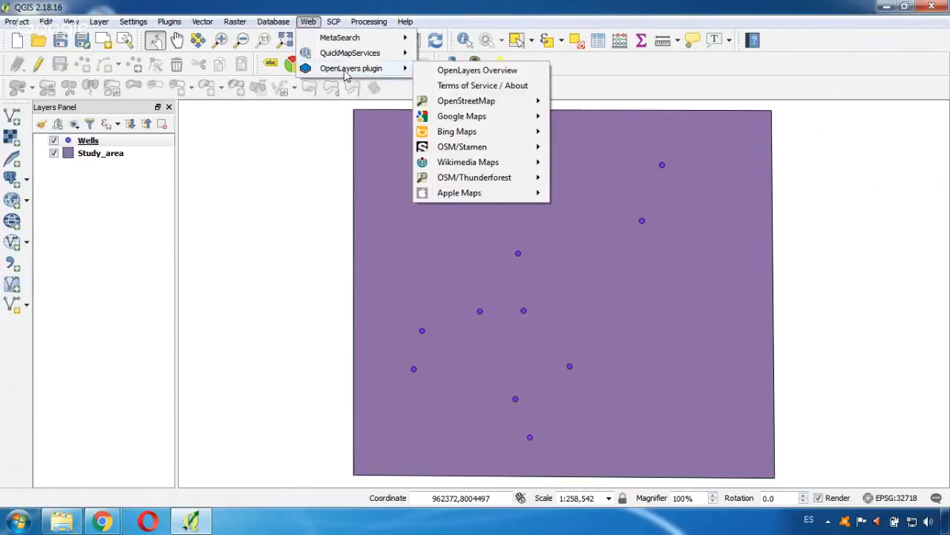
pyautogui.moveTo(461, 100)
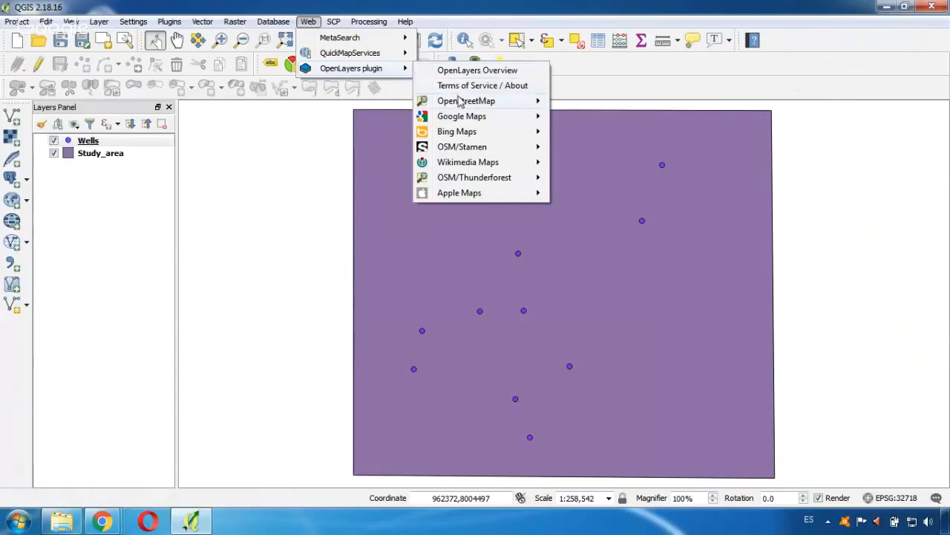
pyautogui.moveTo(466, 100)
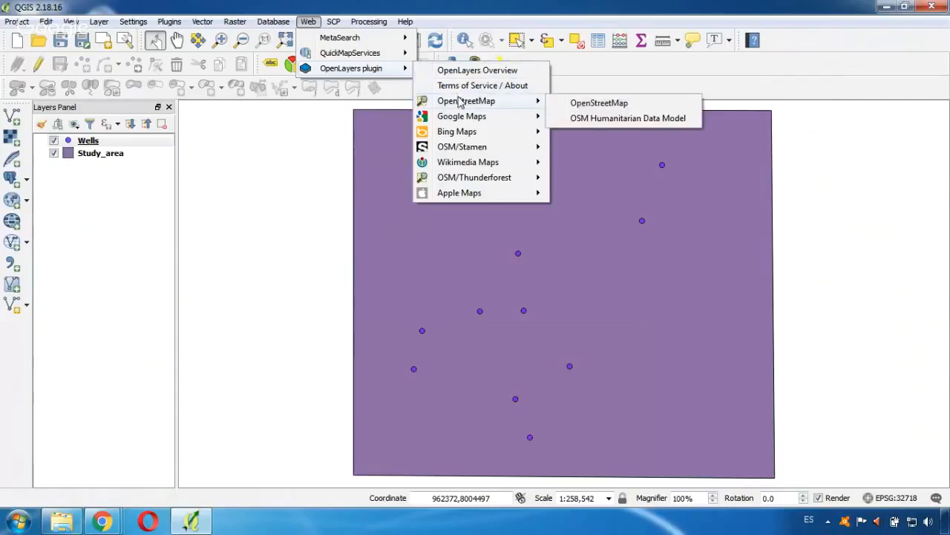
pyautogui.moveTo(461, 116)
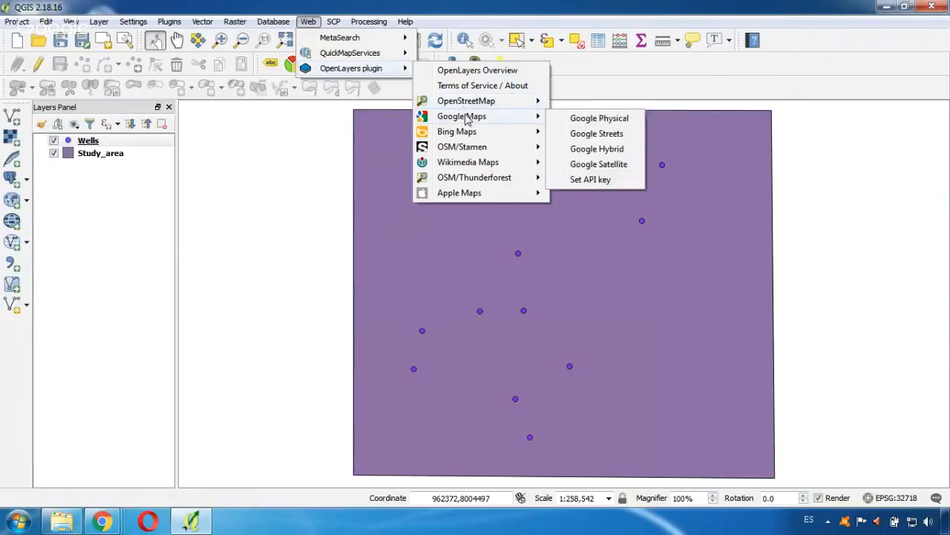
pyautogui.moveTo(494, 119)
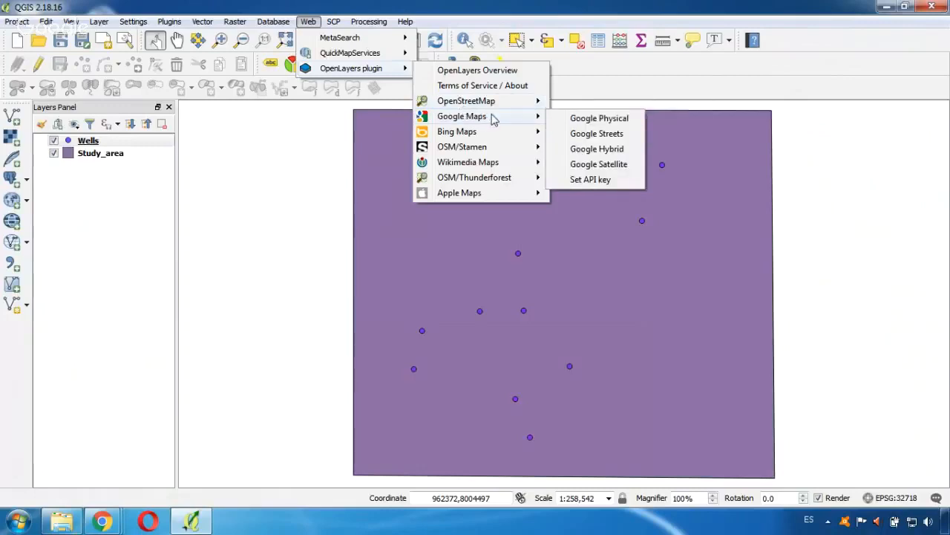
pyautogui.moveTo(598, 118)
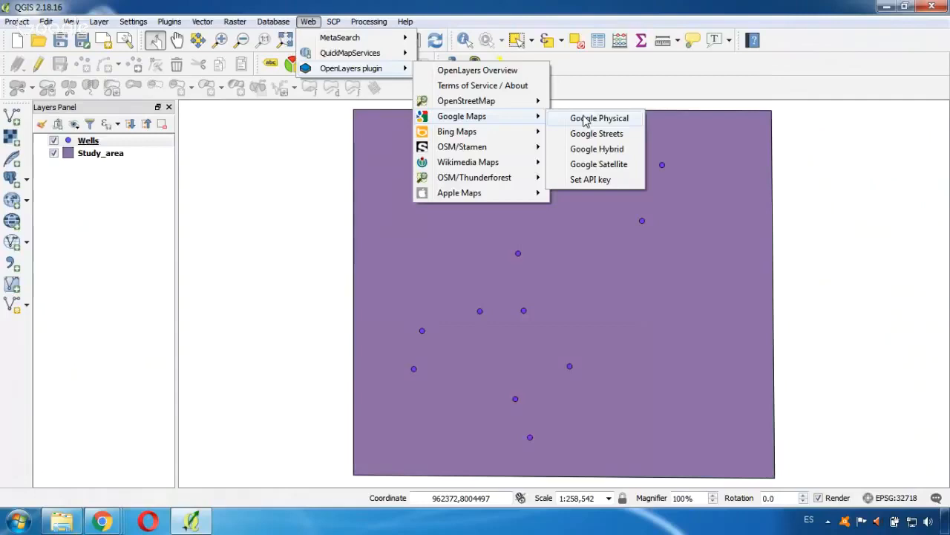
pyautogui.moveTo(621, 124)
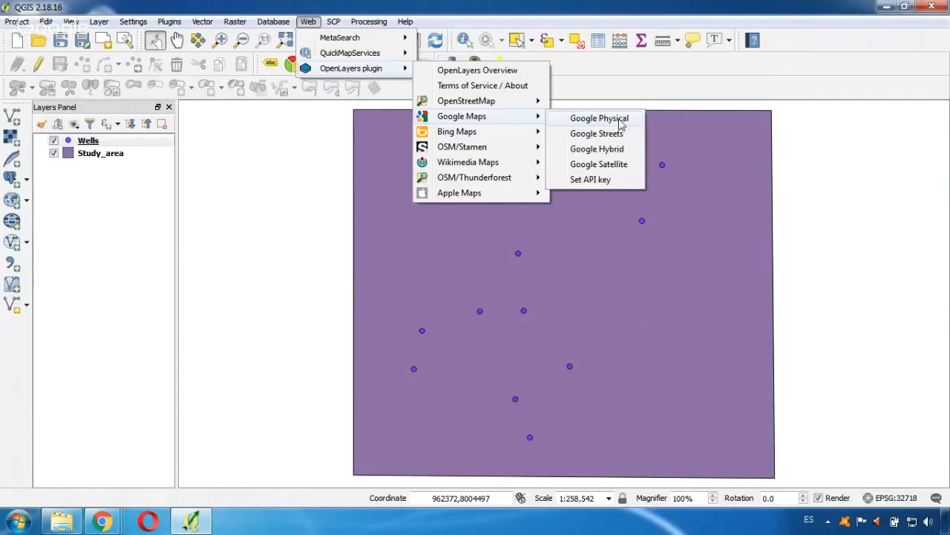
pyautogui.click(598, 118)
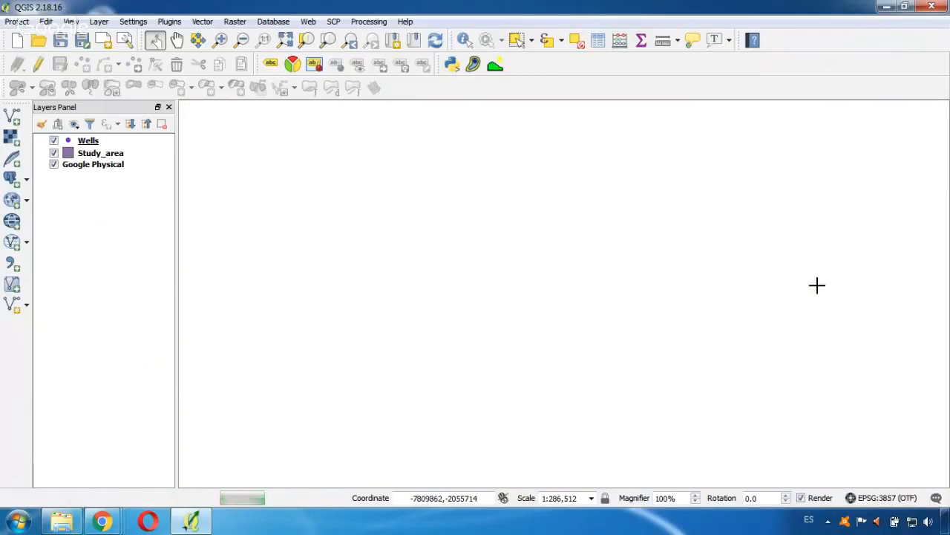
# Step: Select the Wells and Study_area layers and toggle the Google Physical basemap visibility
pyautogui.click(87, 140)
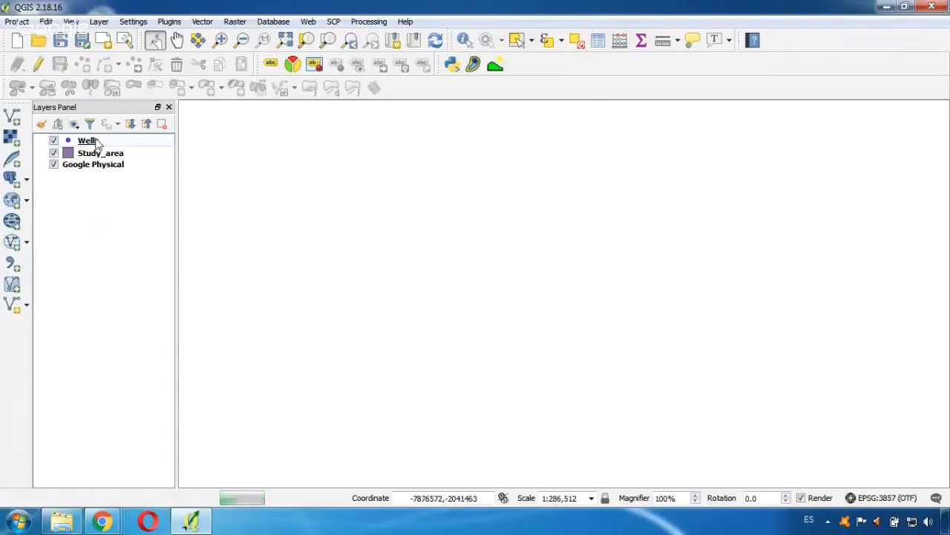
pyautogui.click(88, 140)
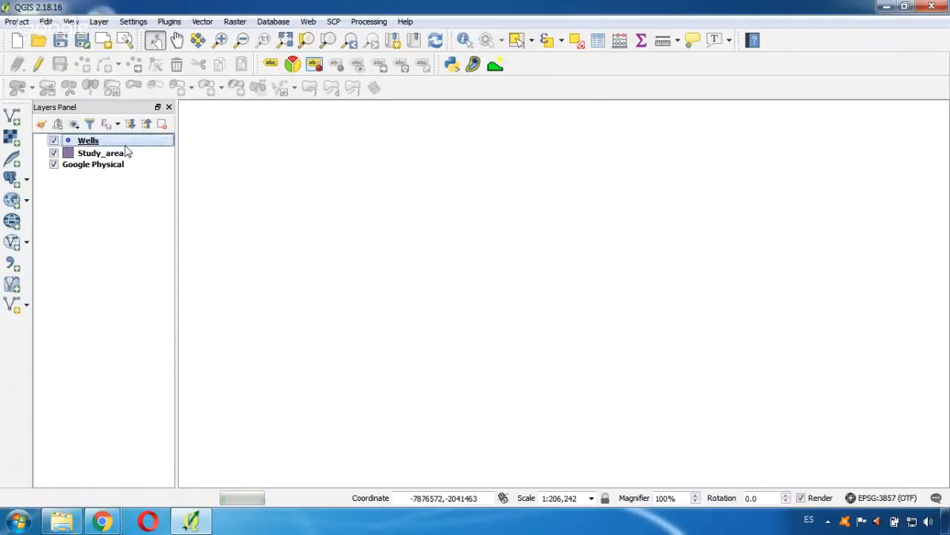
pyautogui.click(53, 164)
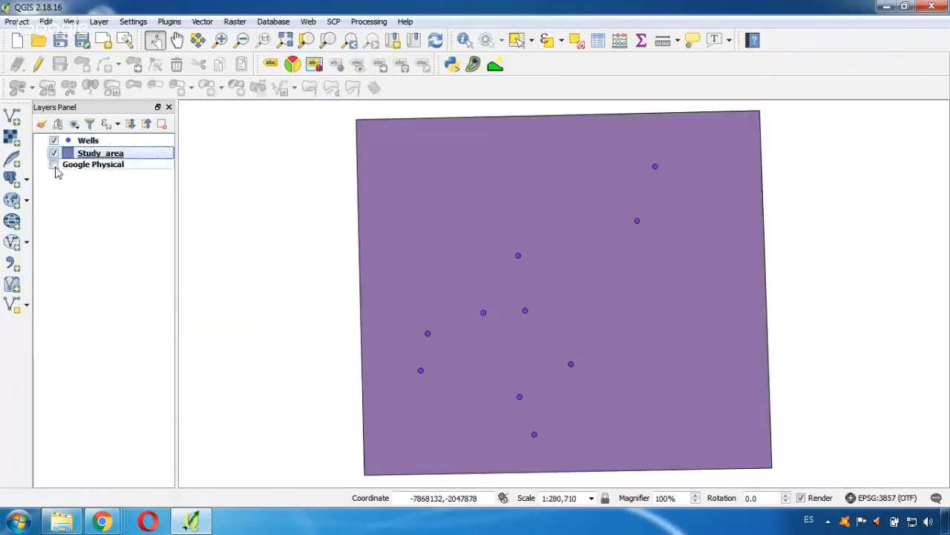
pyautogui.click(54, 164)
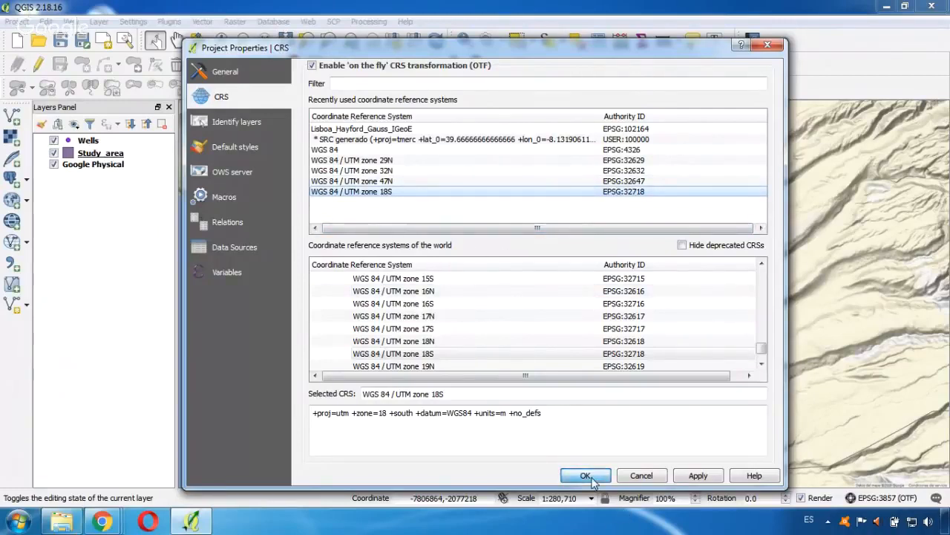
# Step: Apply WGS 84 / UTM zone 18S (EPSG:32718) as the project CRS
pyautogui.click(585, 475)
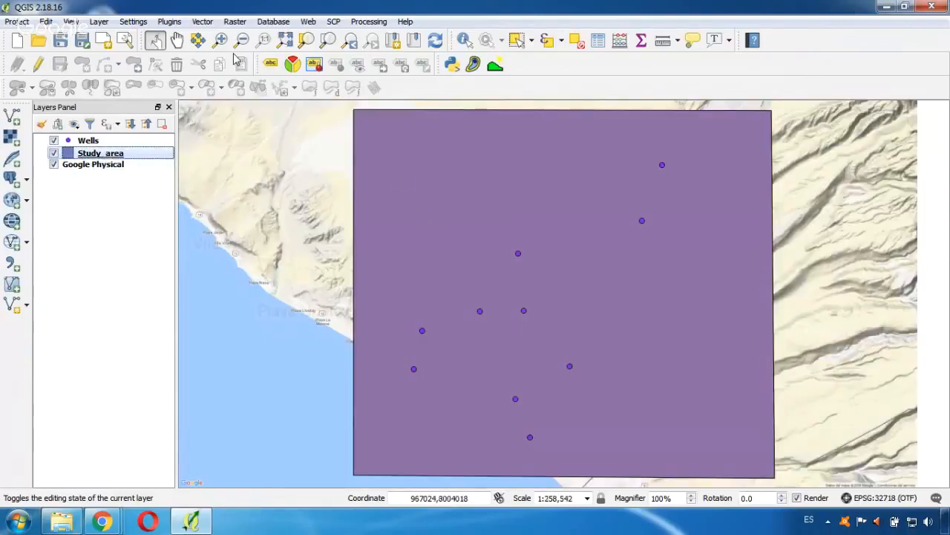
pyautogui.moveTo(239, 65)
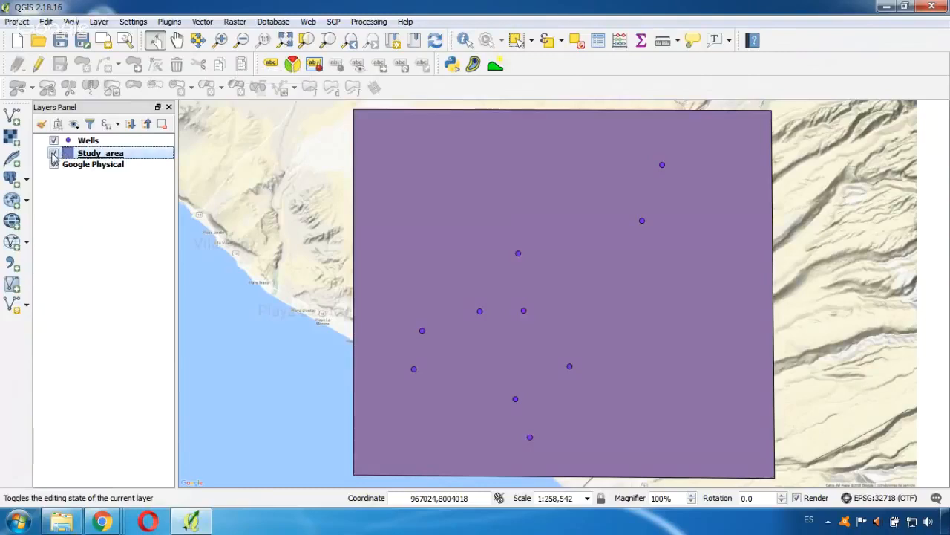
# Step: Hide the Study_area and Wells layers so only the Google Physical basemap shows
pyautogui.click(53, 153)
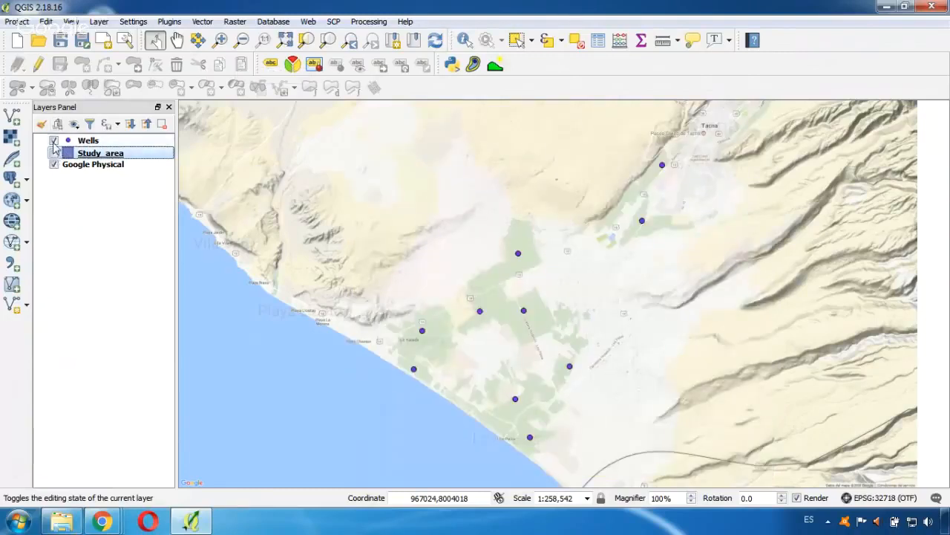
pyautogui.click(54, 141)
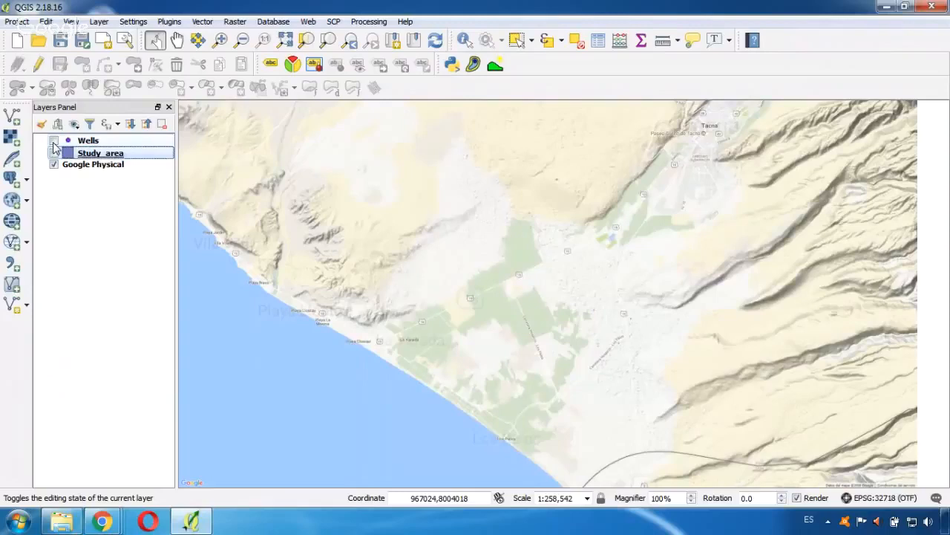
pyautogui.click(54, 141)
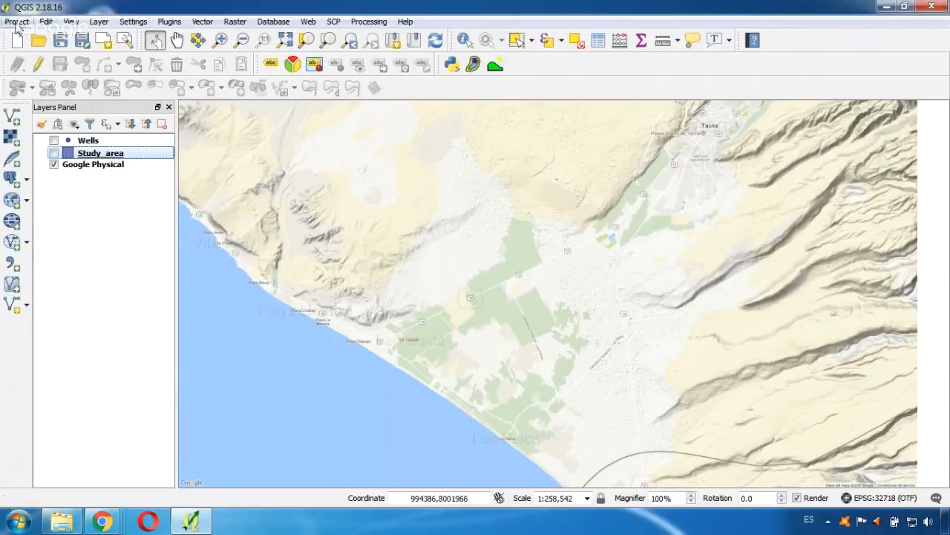
pyautogui.click(16, 21)
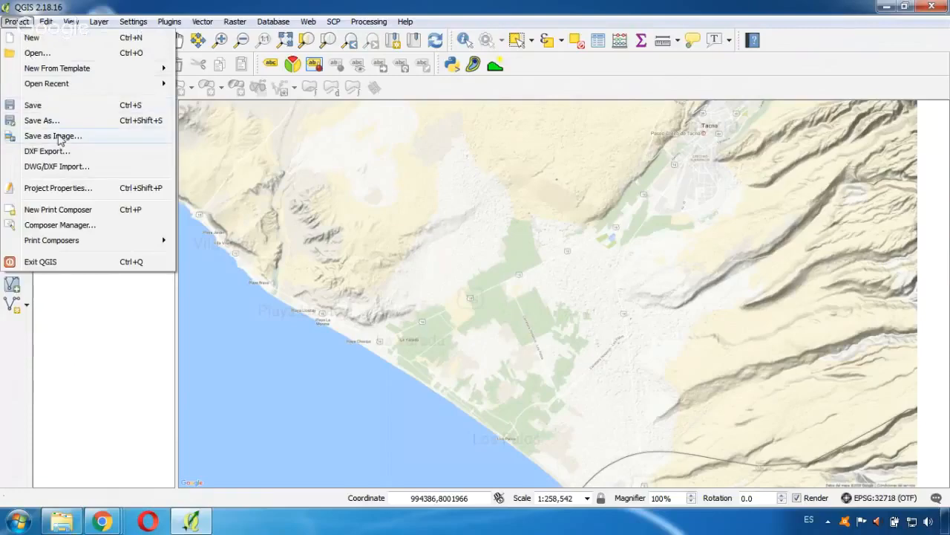
# Step: Save the map view as the JPEG image 'Backgroun' in the Infohatari6 folder
pyautogui.click(53, 135)
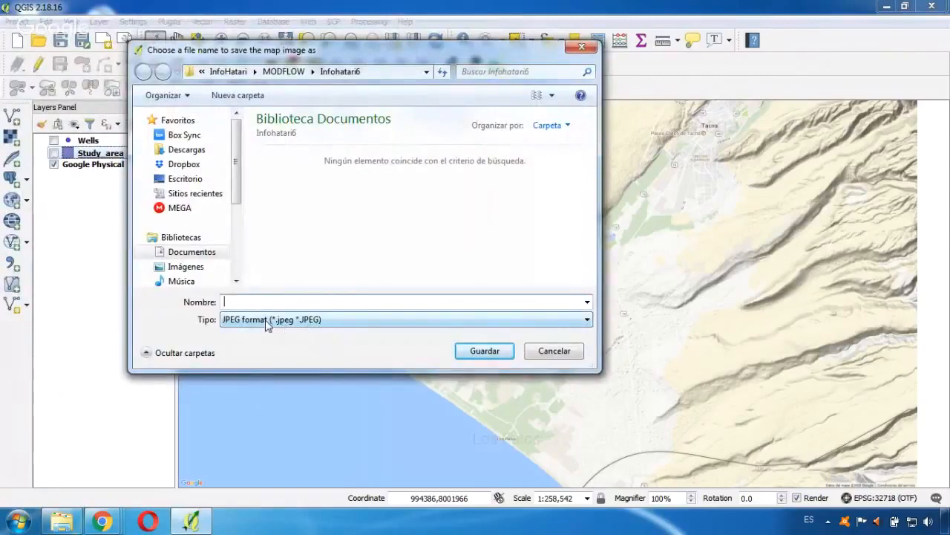
pyautogui.click(300, 301)
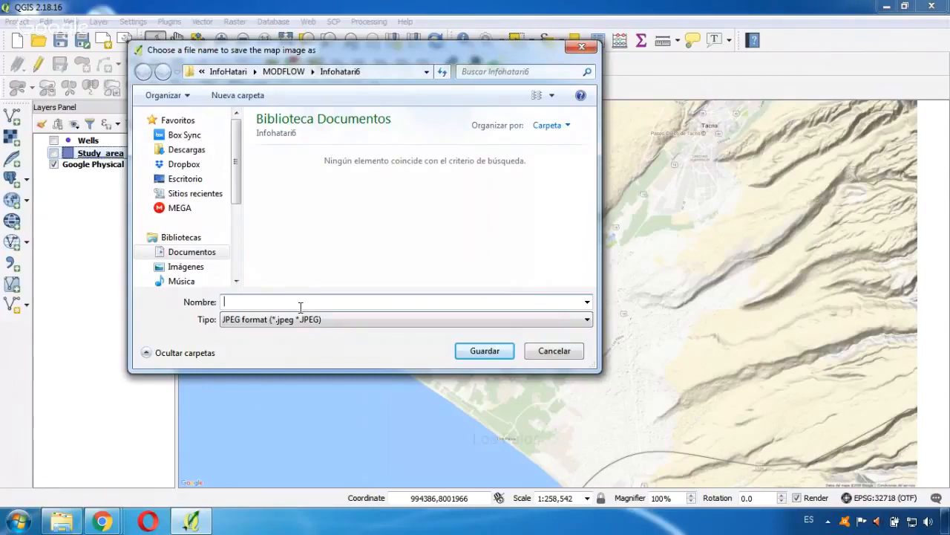
pyautogui.write('Bad')
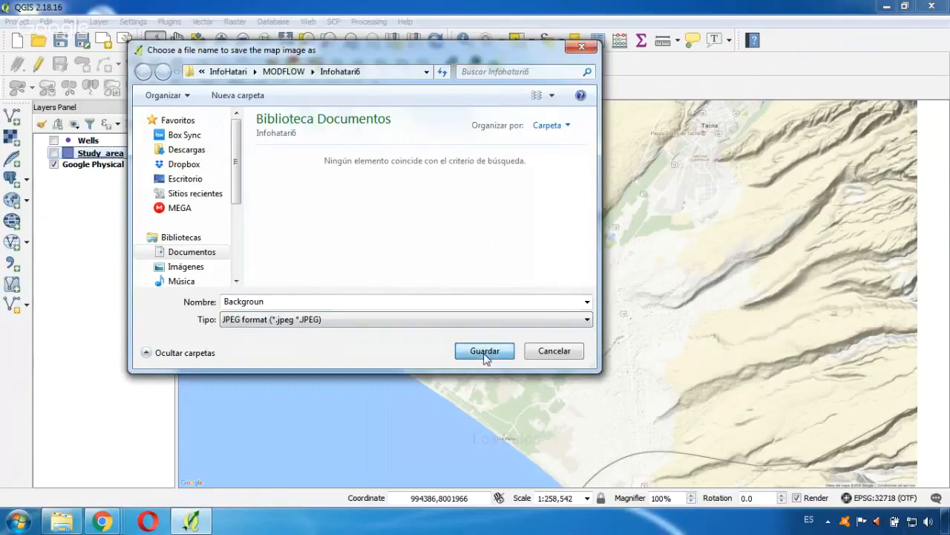
pyautogui.click(484, 350)
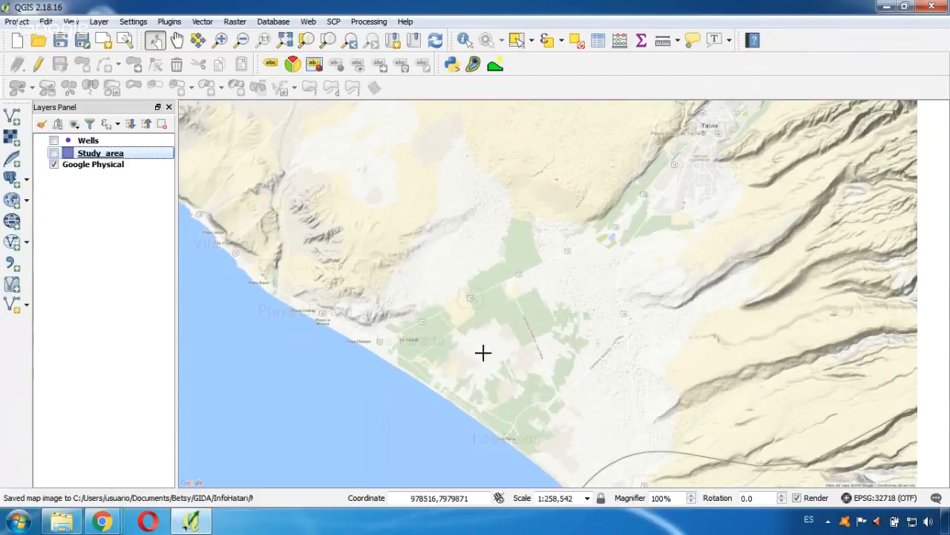
pyautogui.moveTo(13, 178)
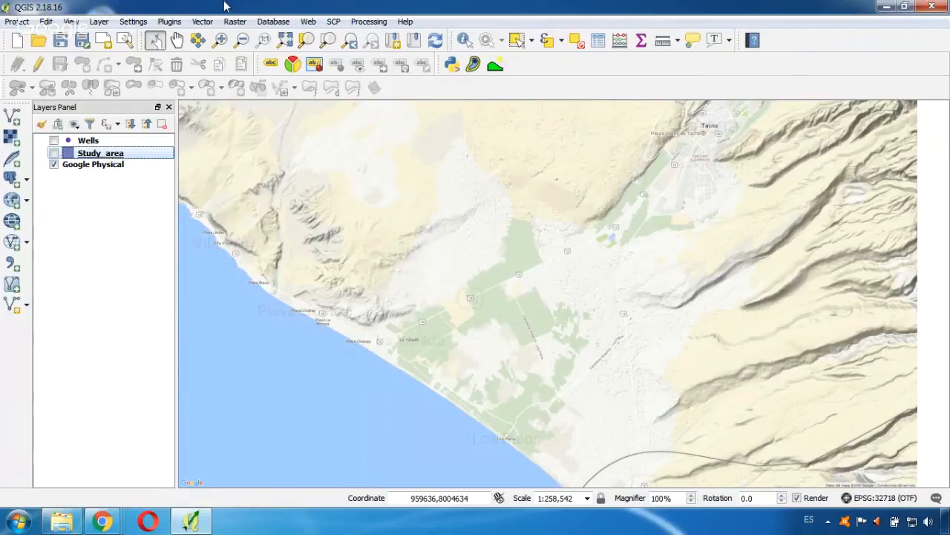
# Step: Launch ModelMuse from the Start menu
pyautogui.click(14, 520)
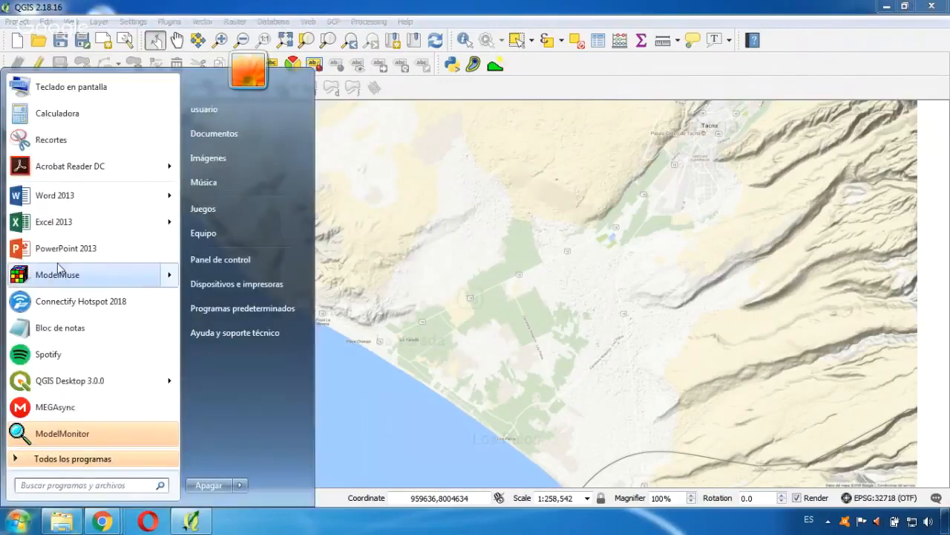
pyautogui.click(57, 274)
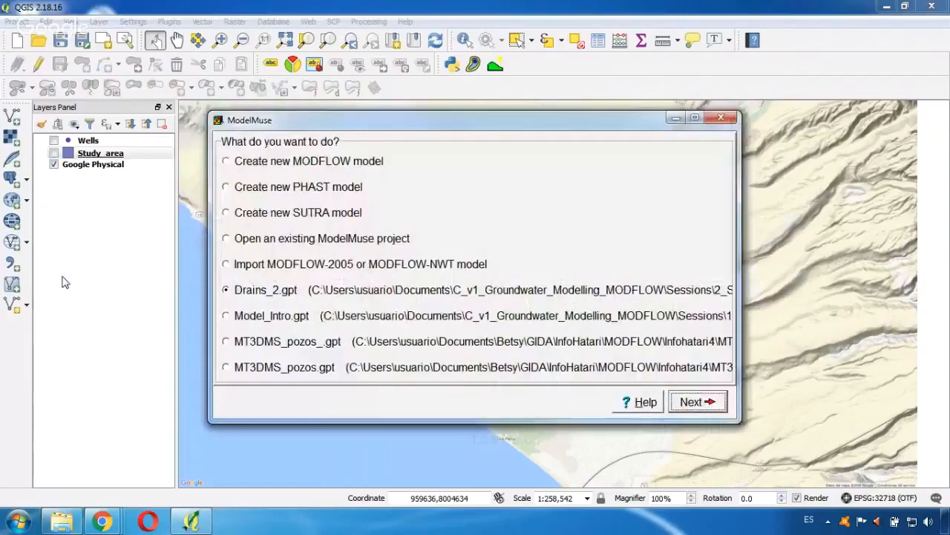
pyautogui.click(721, 118)
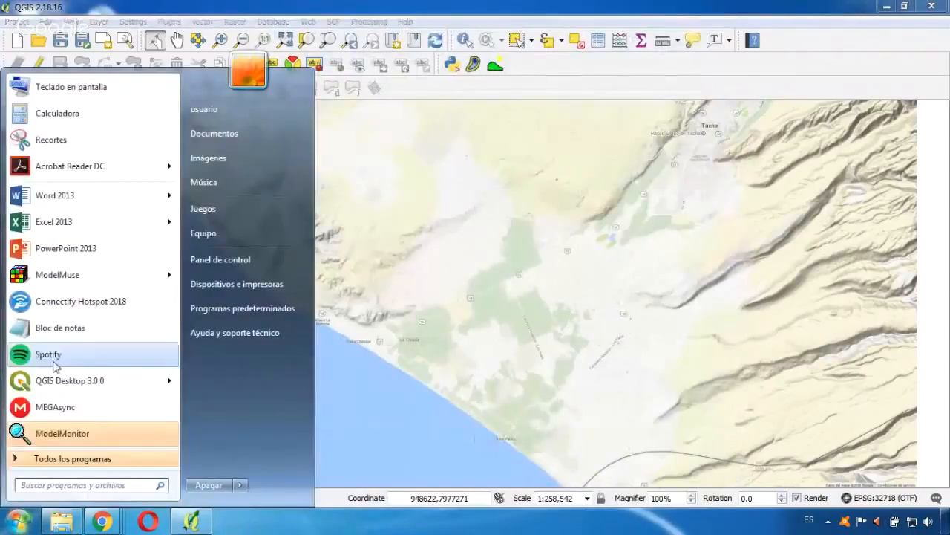
# Step: Start a new MODFLOW model with EPSG projection 32718 and reach the grid step
pyautogui.click(57, 274)
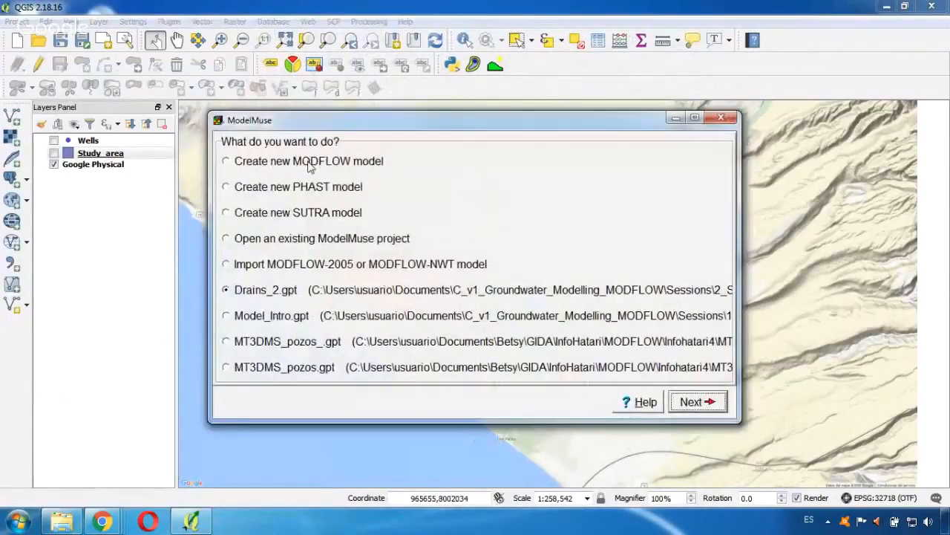
pyautogui.click(226, 160)
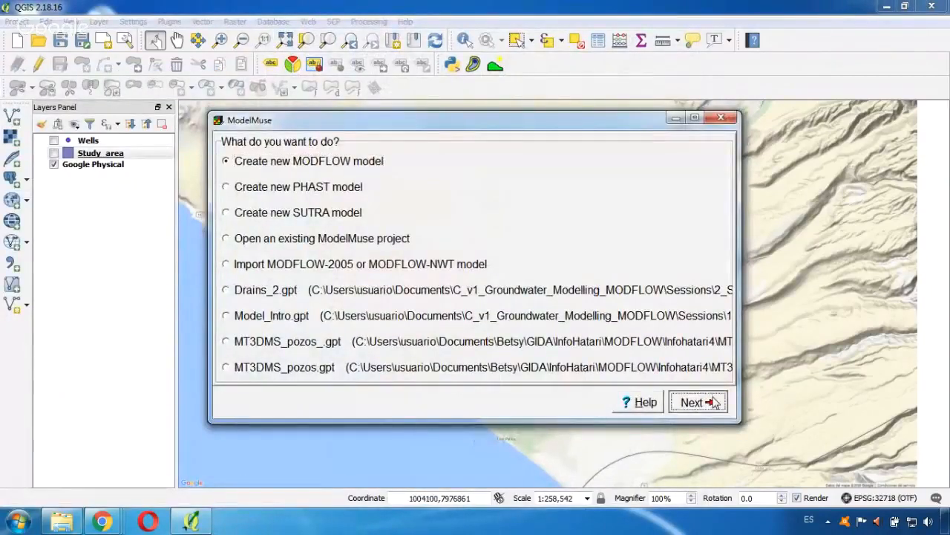
pyautogui.click(696, 402)
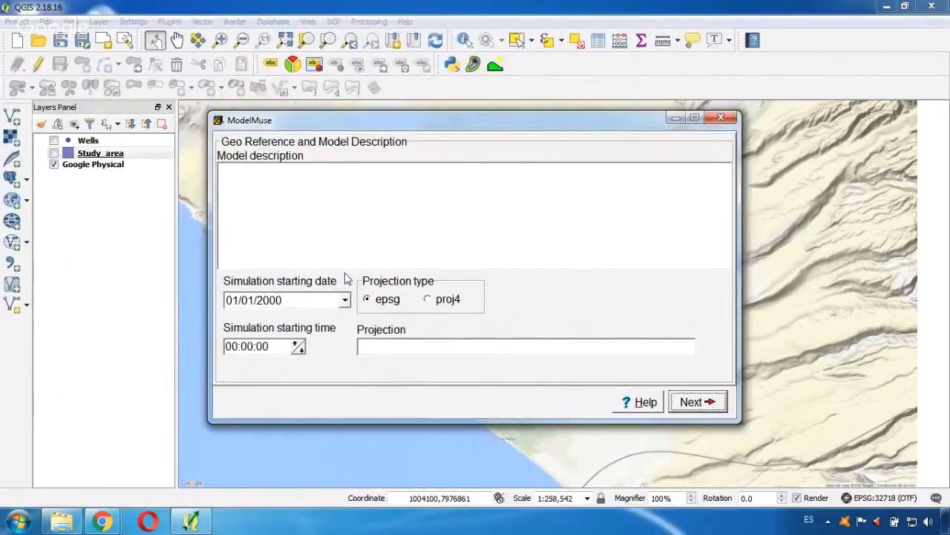
pyautogui.moveTo(381, 325)
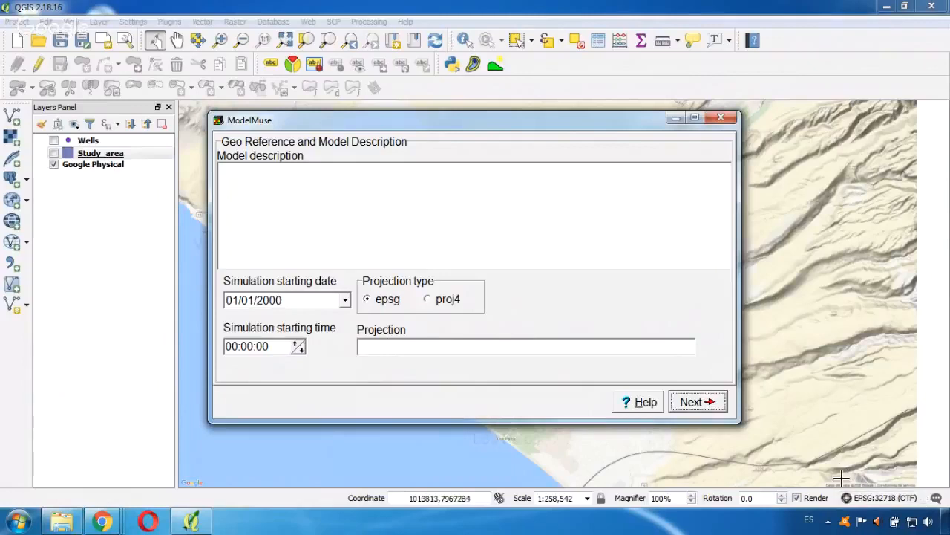
pyautogui.moveTo(897, 470)
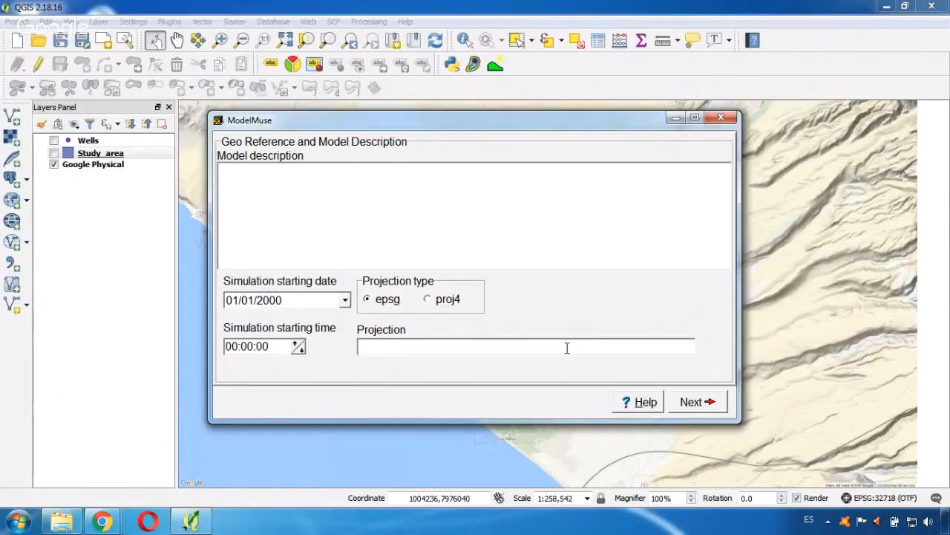
pyautogui.write('32718')
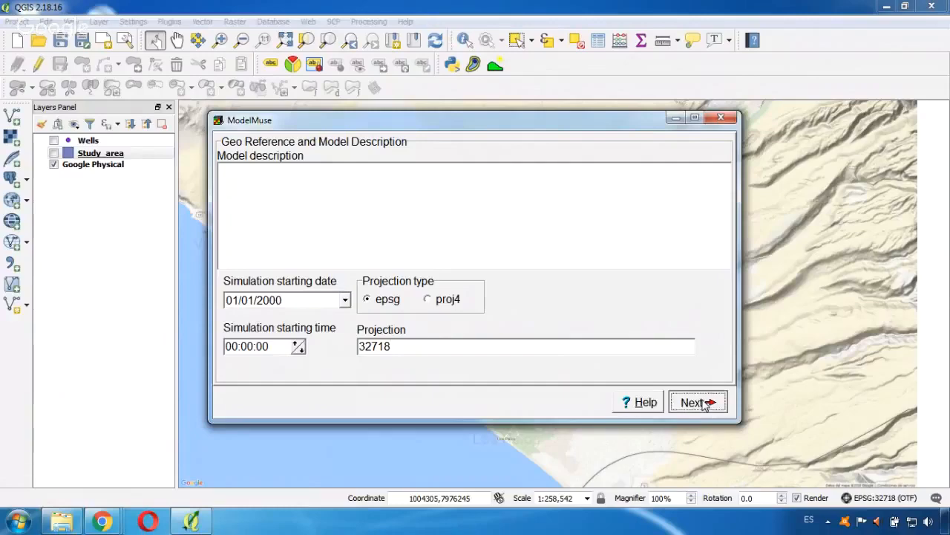
pyautogui.click(698, 402)
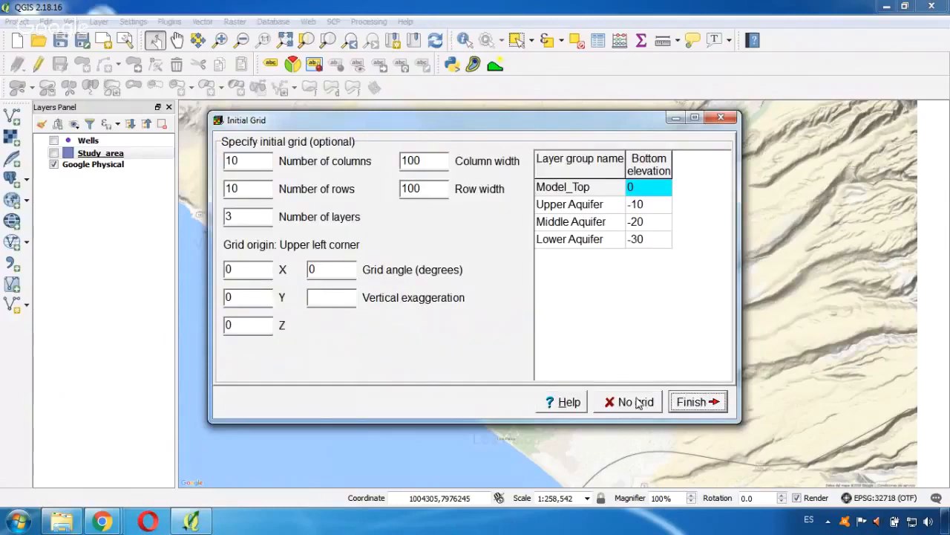
# Step: Skip the initial grid, maximize ModelMuse, and begin File > Import > Image
pyautogui.click(628, 400)
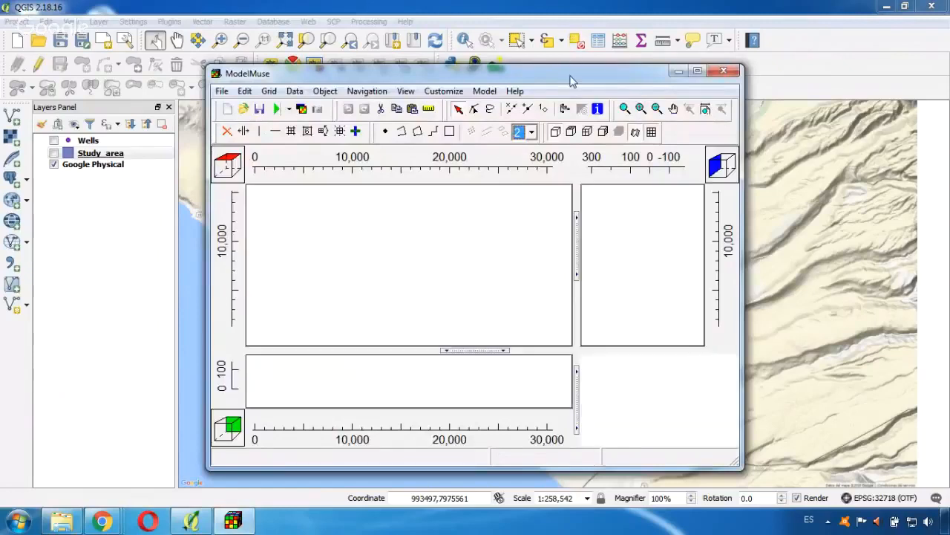
pyautogui.click(697, 70)
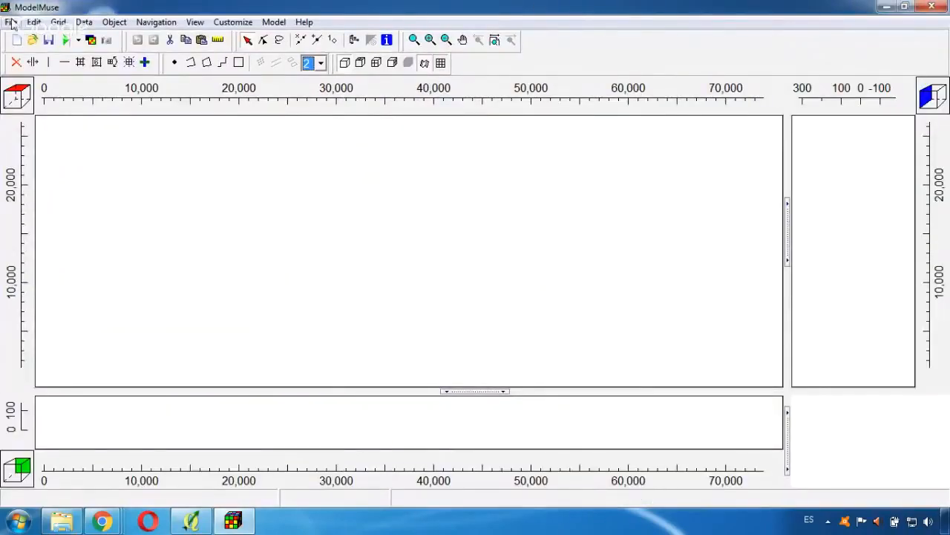
pyautogui.click(11, 21)
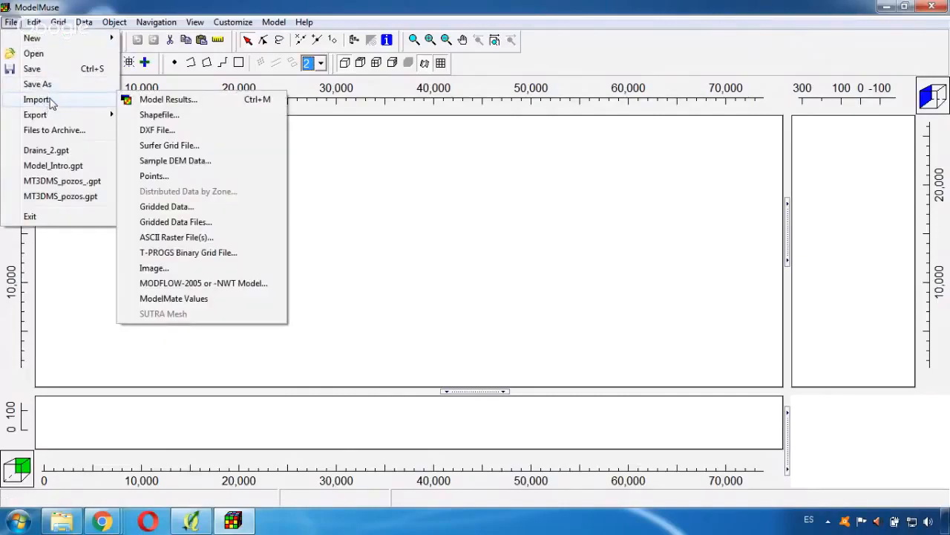
pyautogui.moveTo(159, 115)
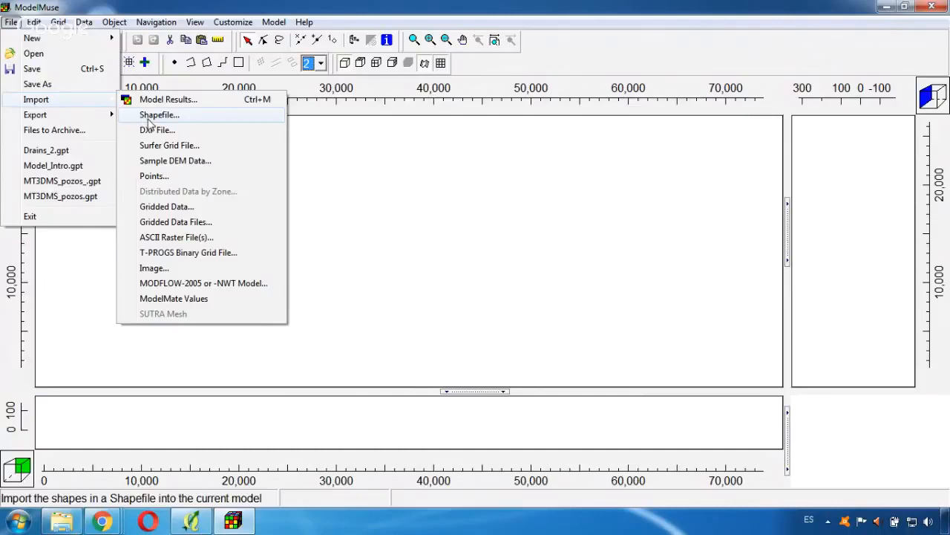
pyautogui.moveTo(154, 267)
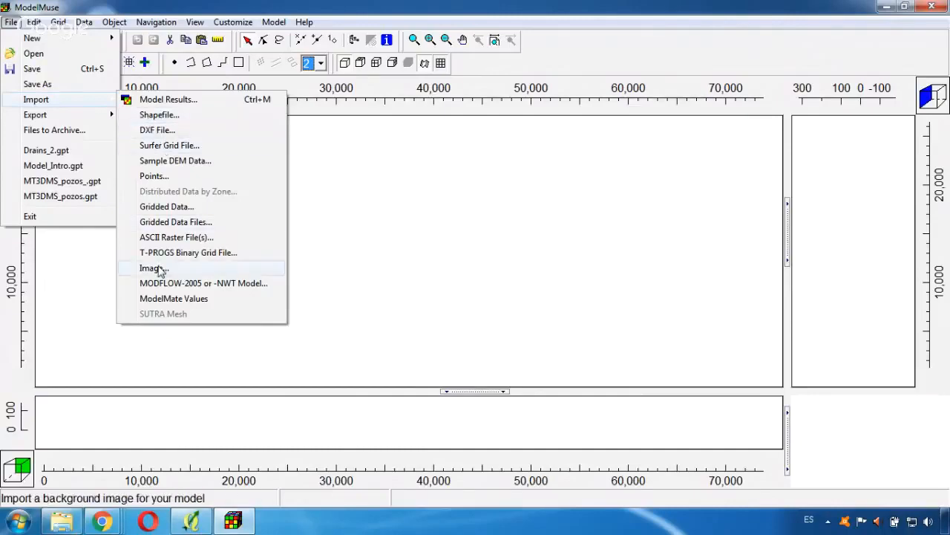
pyautogui.click(153, 268)
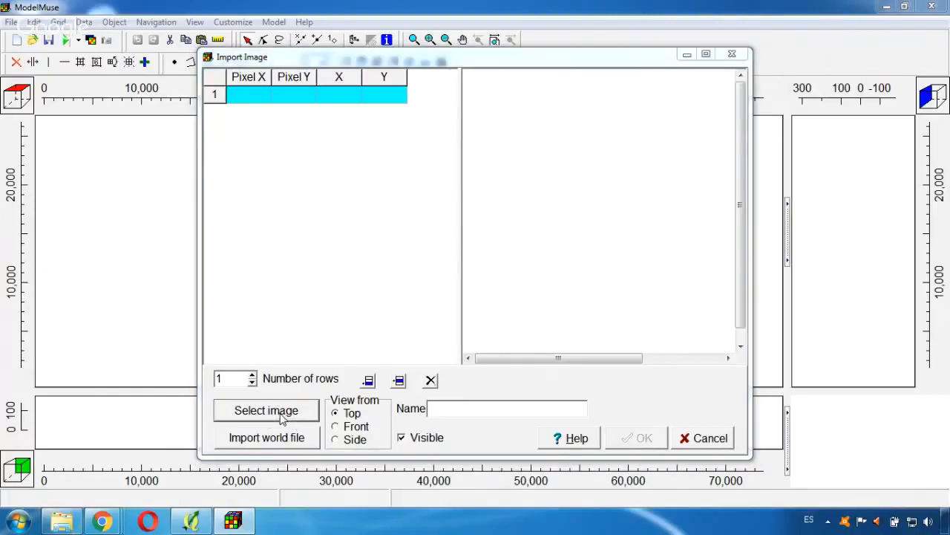
# Step: Import Backgroun.jpeg as a basemap georeferenced with the two control points
pyautogui.click(266, 410)
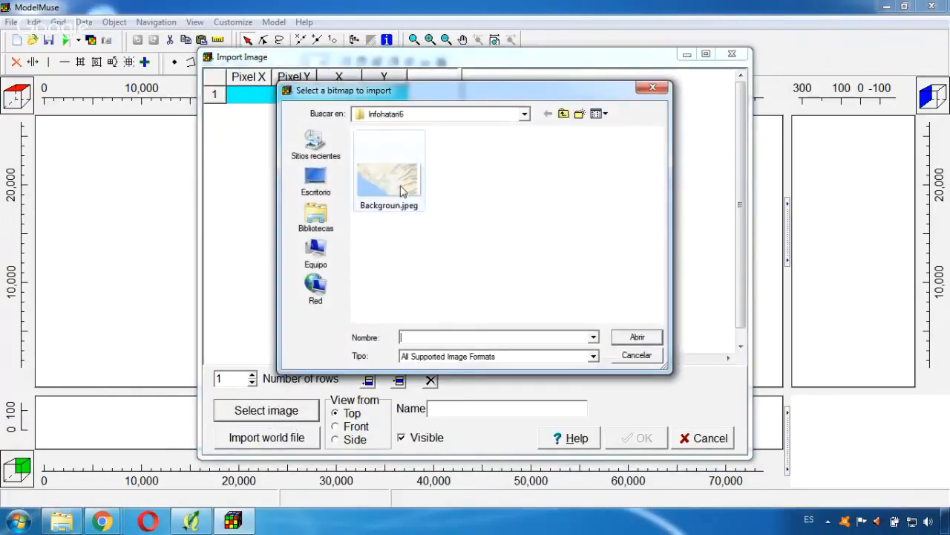
pyautogui.click(389, 169)
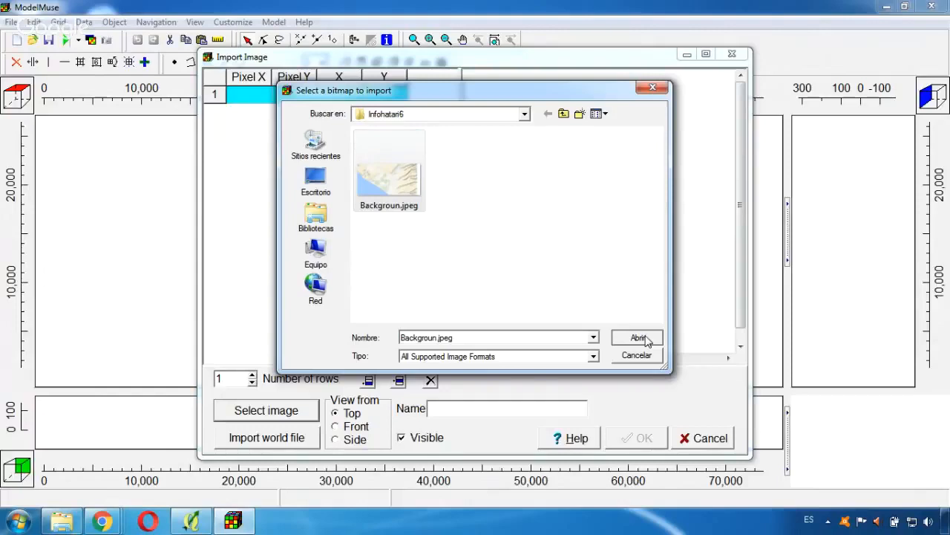
pyautogui.click(637, 338)
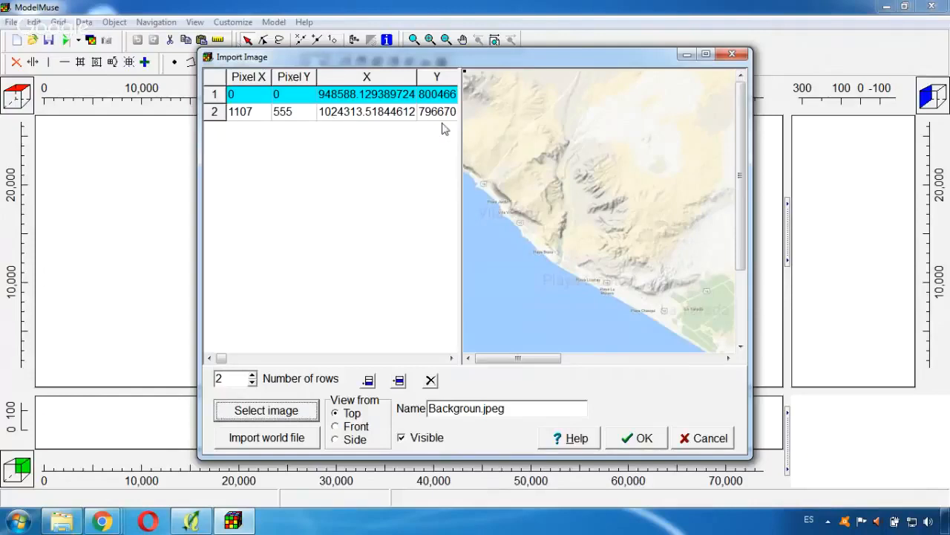
pyautogui.moveTo(364, 135)
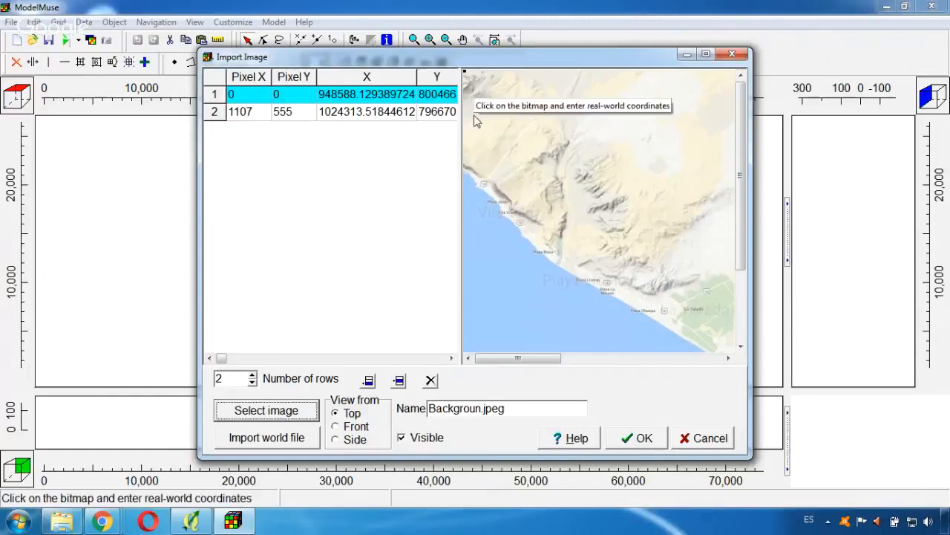
pyautogui.moveTo(650, 441)
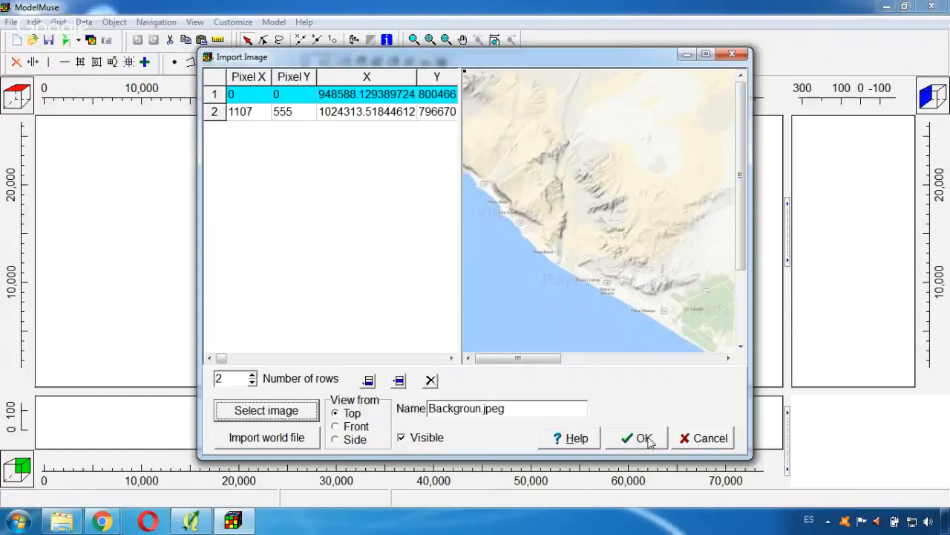
pyautogui.click(637, 437)
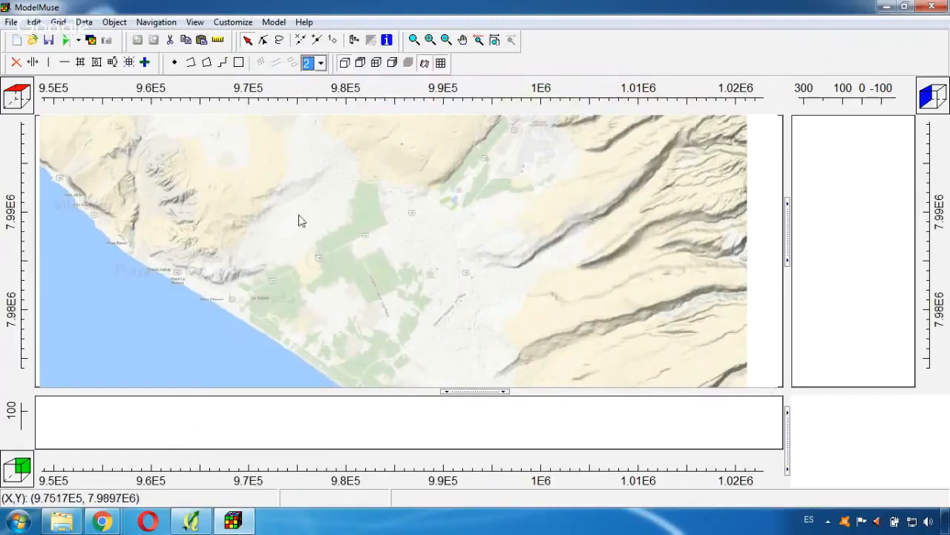
pyautogui.moveTo(363, 98)
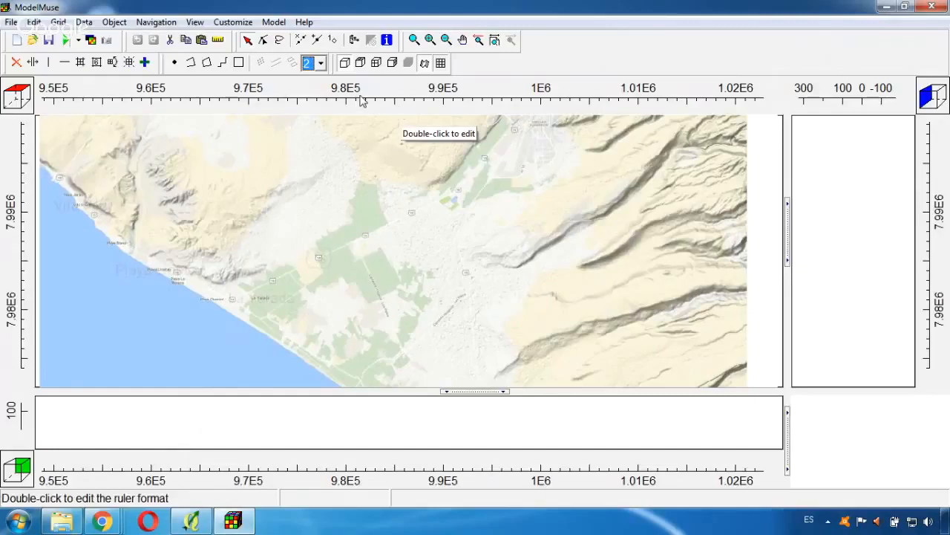
pyautogui.moveTo(712, 108)
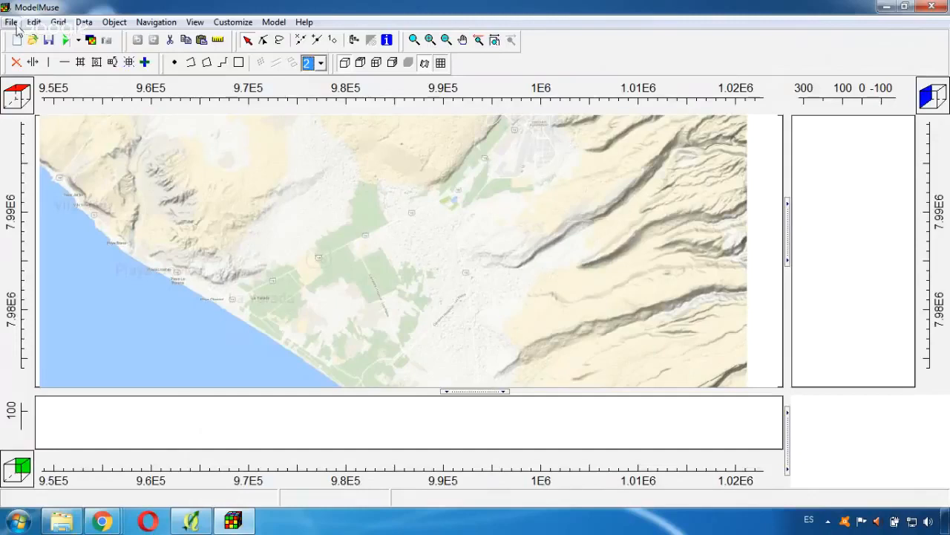
# Step: Import the Study_area.shp shapefile into the model
pyautogui.click(11, 21)
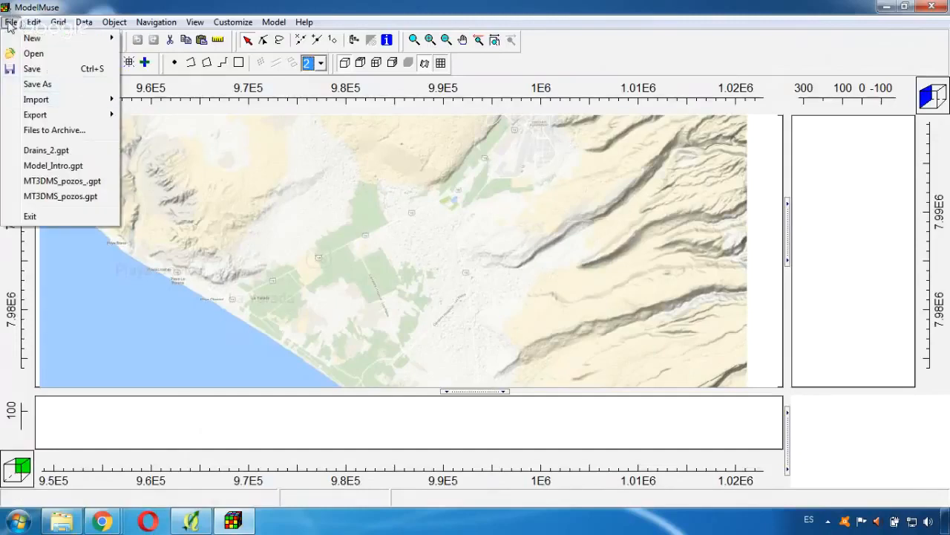
pyautogui.click(36, 99)
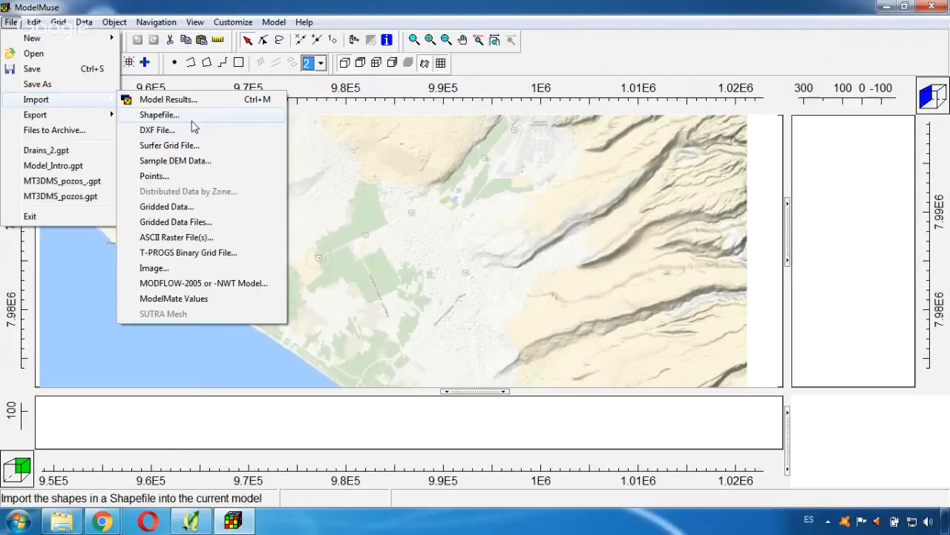
pyautogui.click(159, 114)
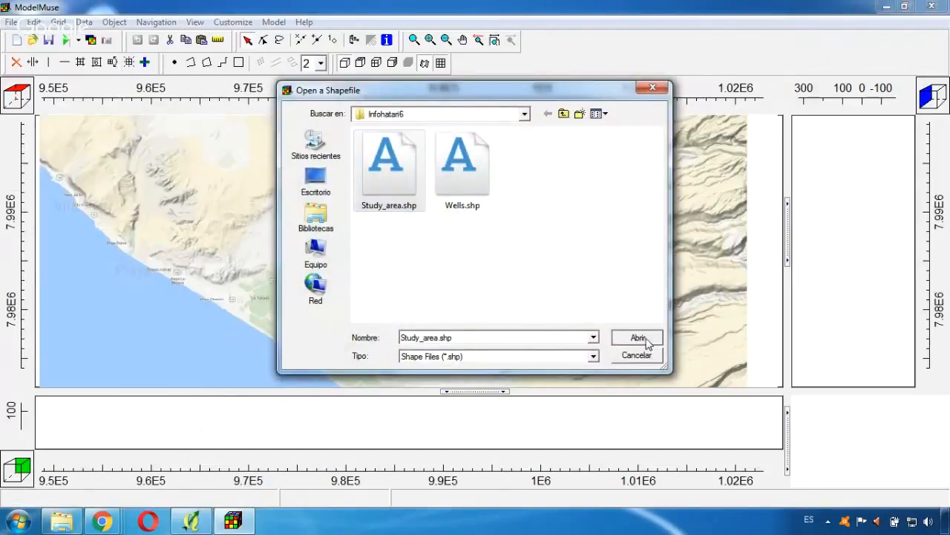
pyautogui.click(637, 337)
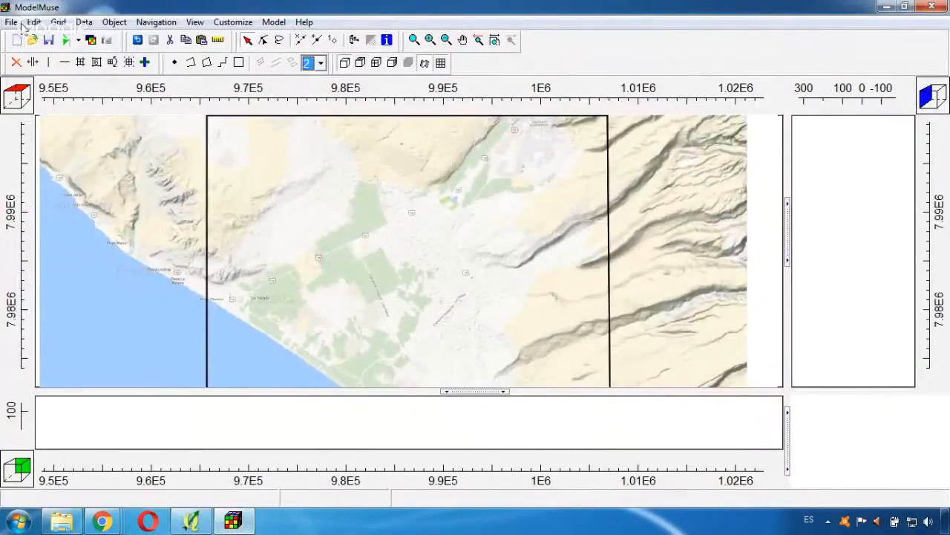
# Step: Import the Wells.shp shapefile and return to the ModelMuse window
pyautogui.click(11, 22)
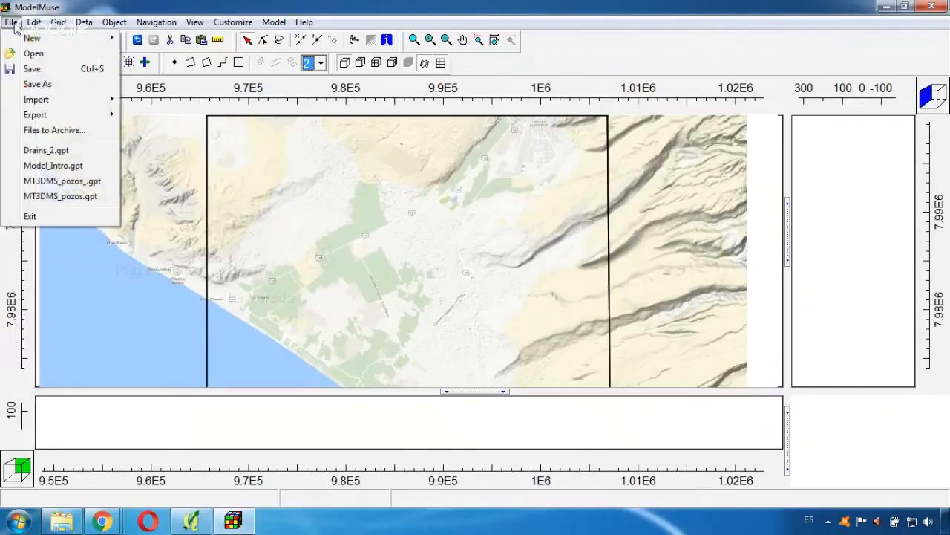
pyautogui.click(36, 99)
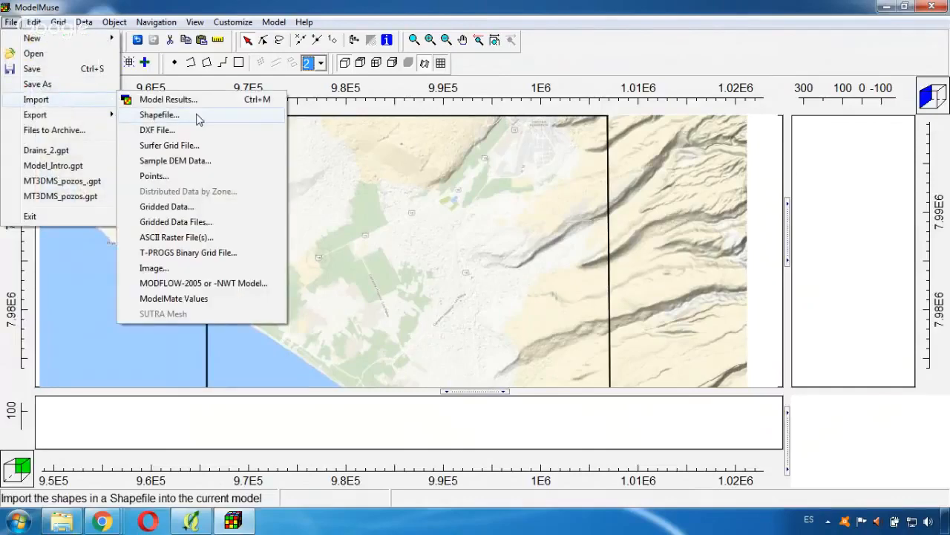
pyautogui.click(159, 114)
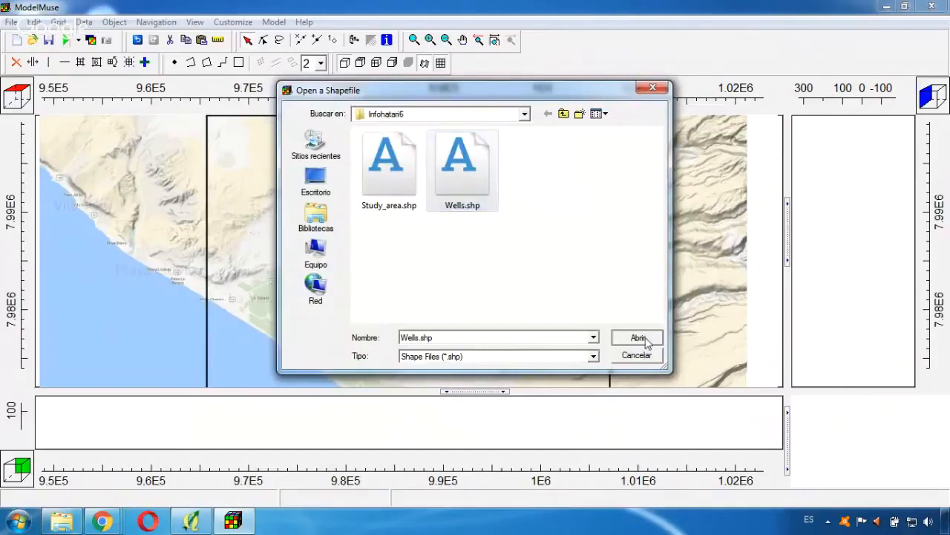
pyautogui.click(637, 338)
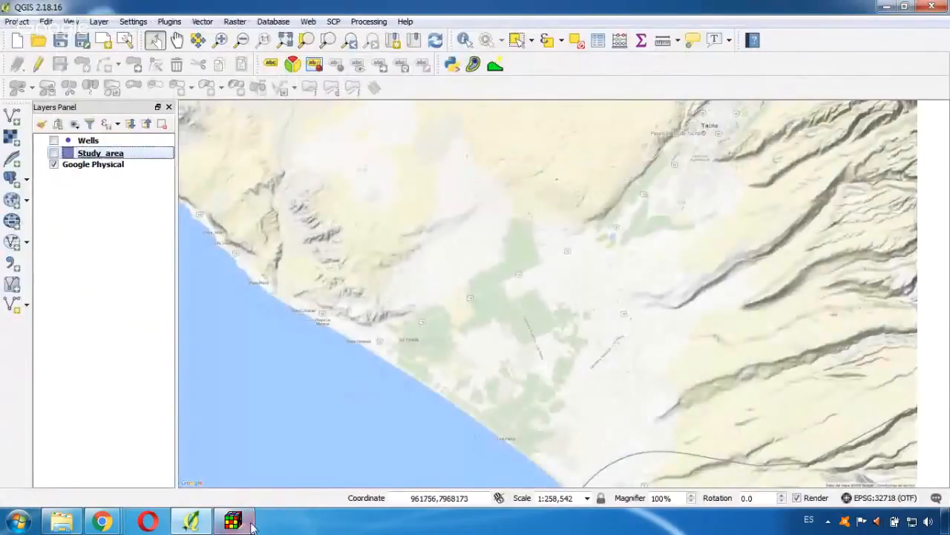
pyautogui.click(233, 519)
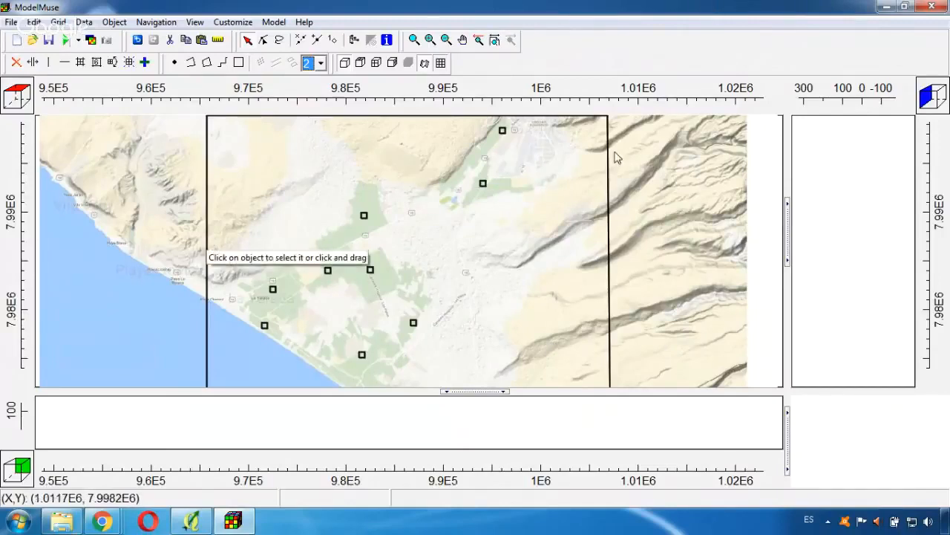
pyautogui.moveTo(748, 201)
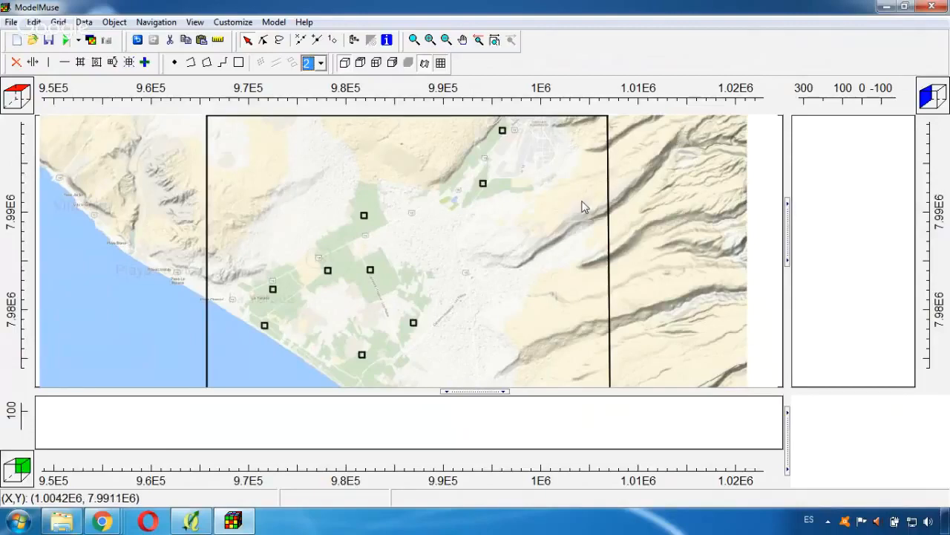
pyautogui.moveTo(581, 198)
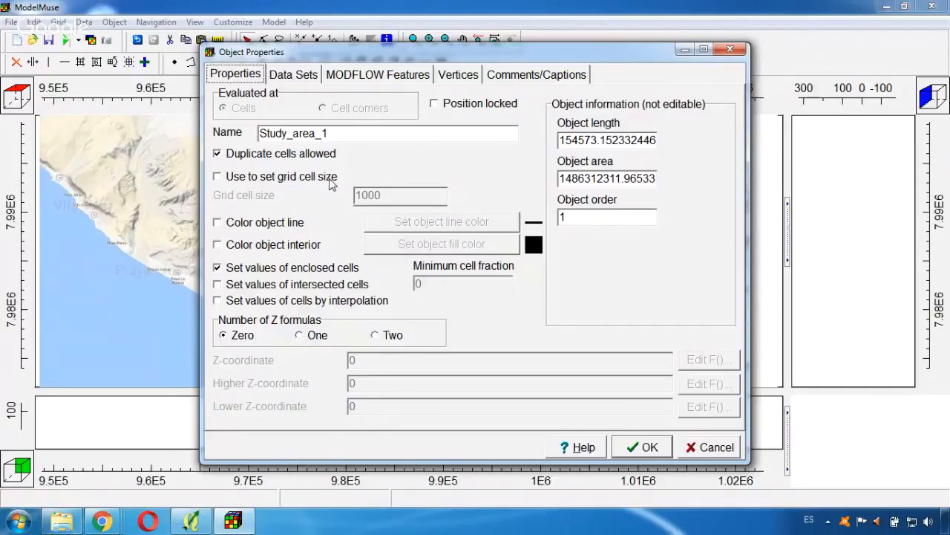
pyautogui.moveTo(327, 184)
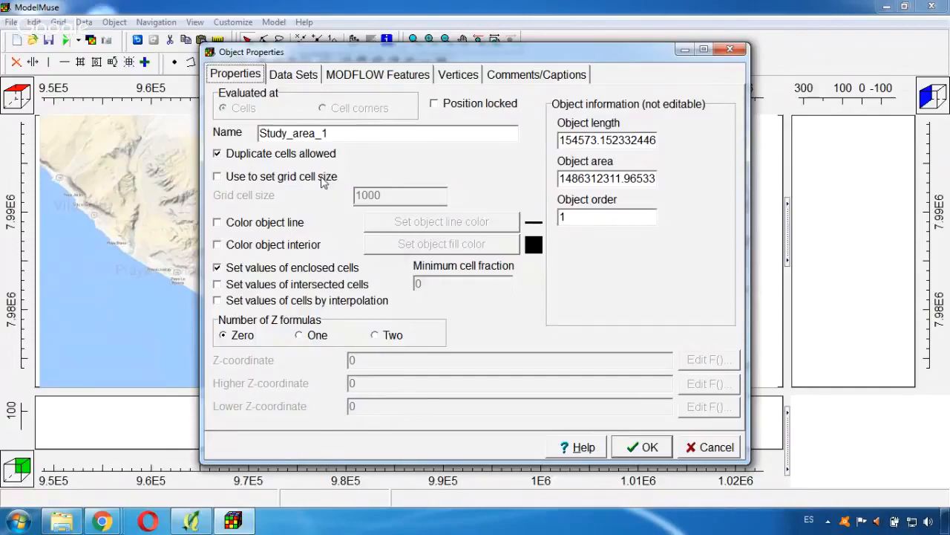
# Step: Enable 'Use to set grid cell size' at 1000 for Study_area_1 and confirm
pyautogui.click(218, 176)
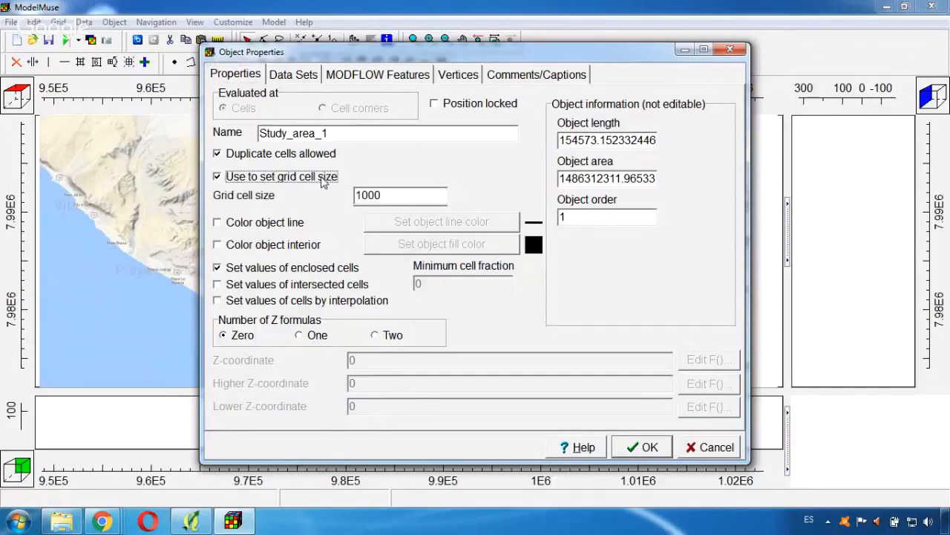
pyautogui.moveTo(364, 173)
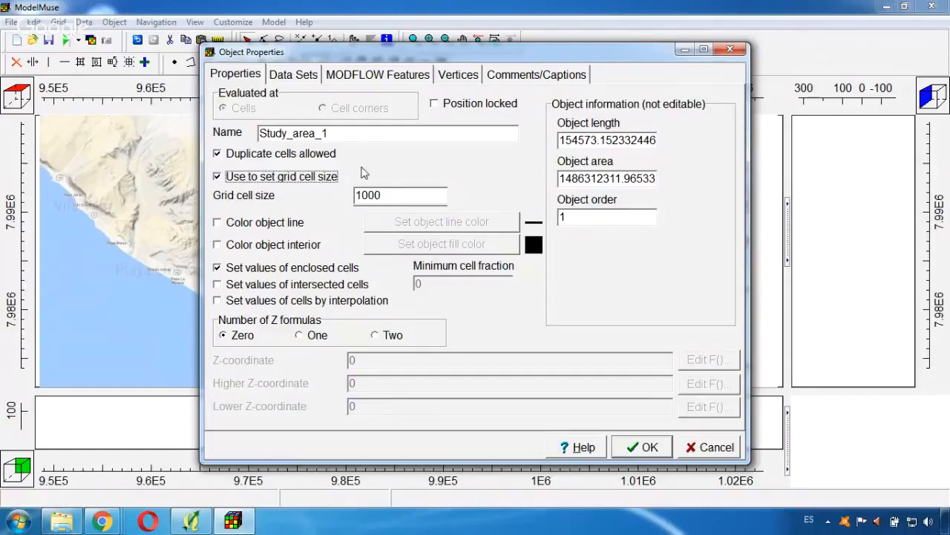
pyautogui.moveTo(247, 201)
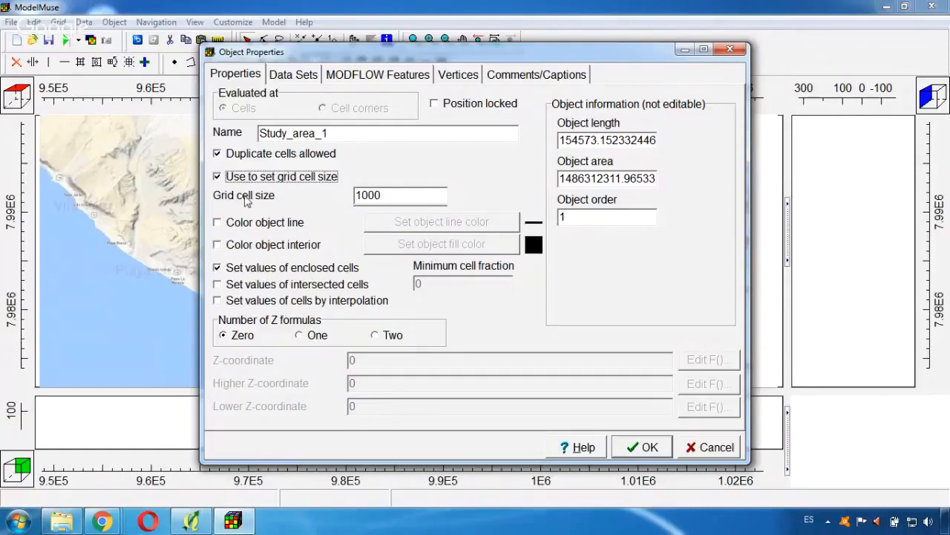
pyautogui.moveTo(635, 462)
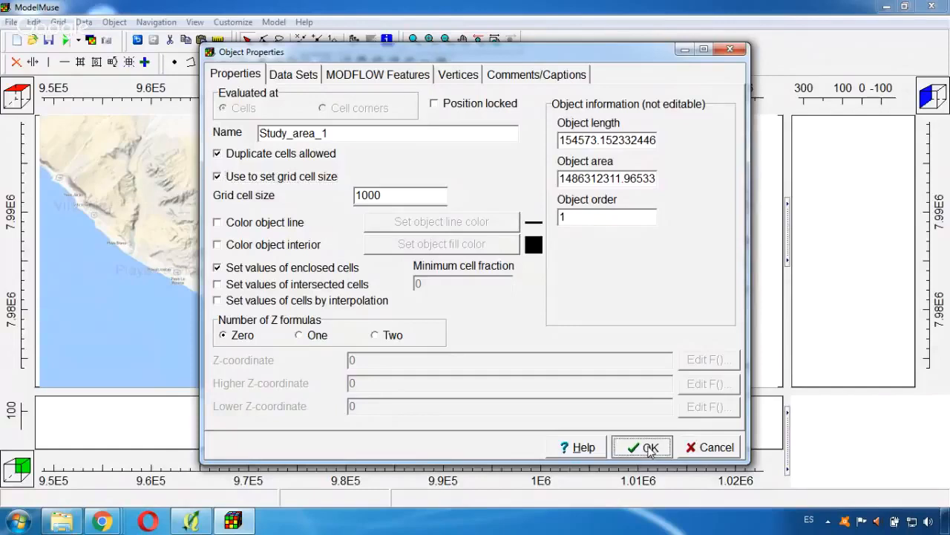
pyautogui.click(642, 447)
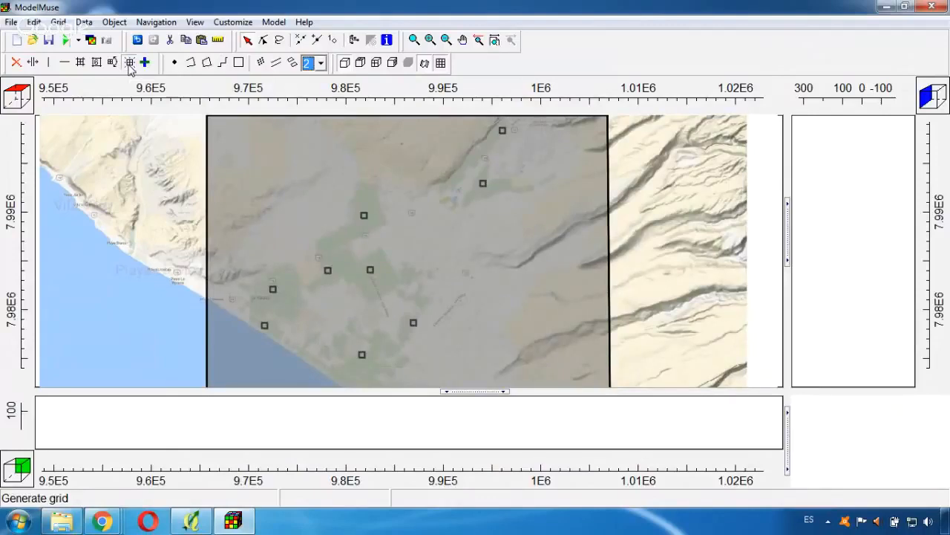
# Step: Generate the grid with 'Calculate grid angle automatically' kept on
pyautogui.click(129, 62)
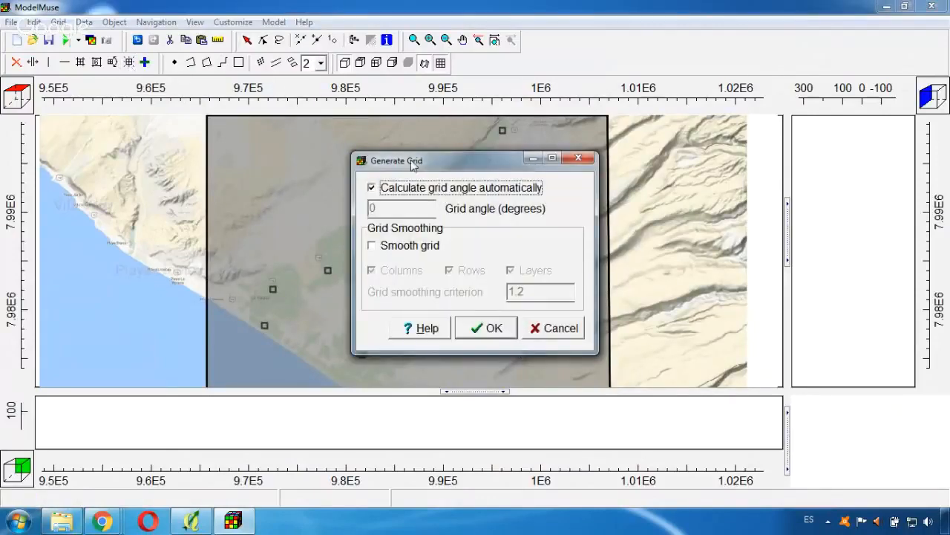
pyautogui.click(485, 328)
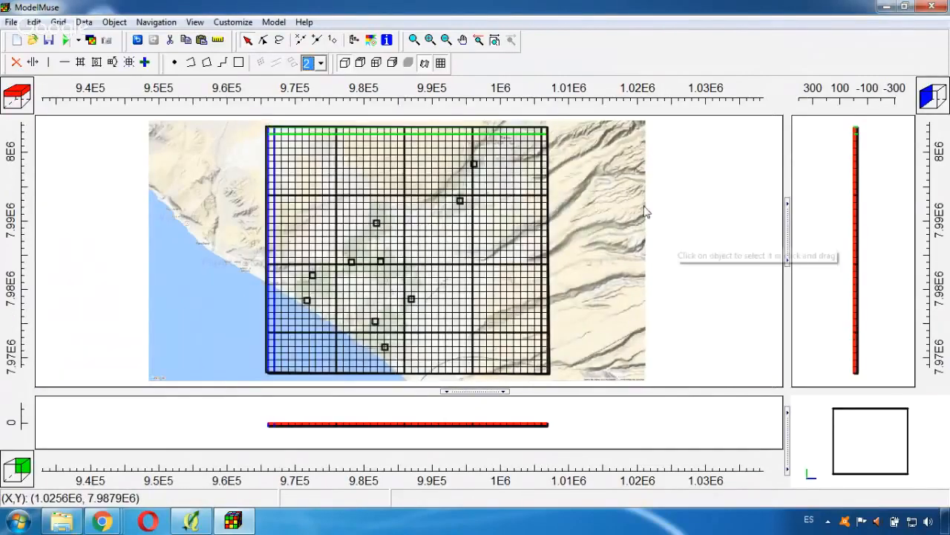
pyautogui.moveTo(285, 150)
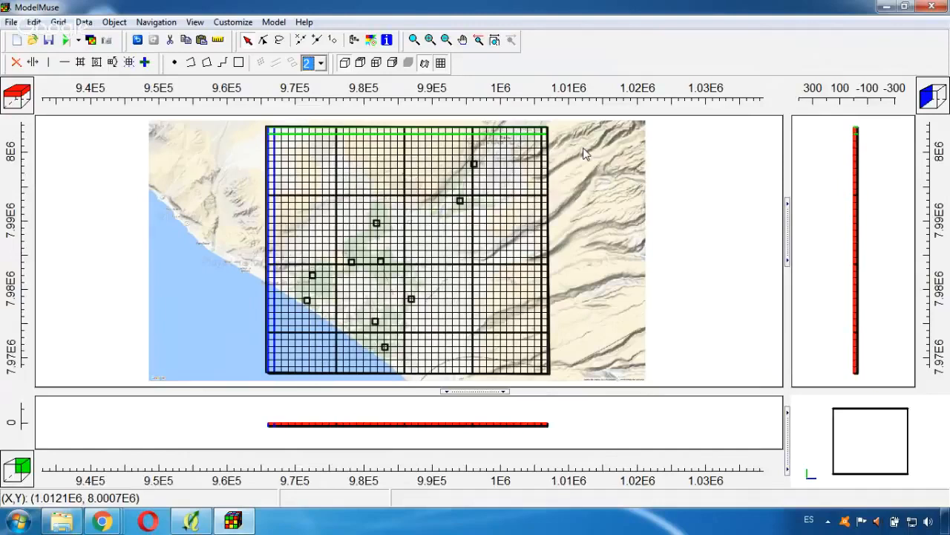
pyautogui.moveTo(130, 174)
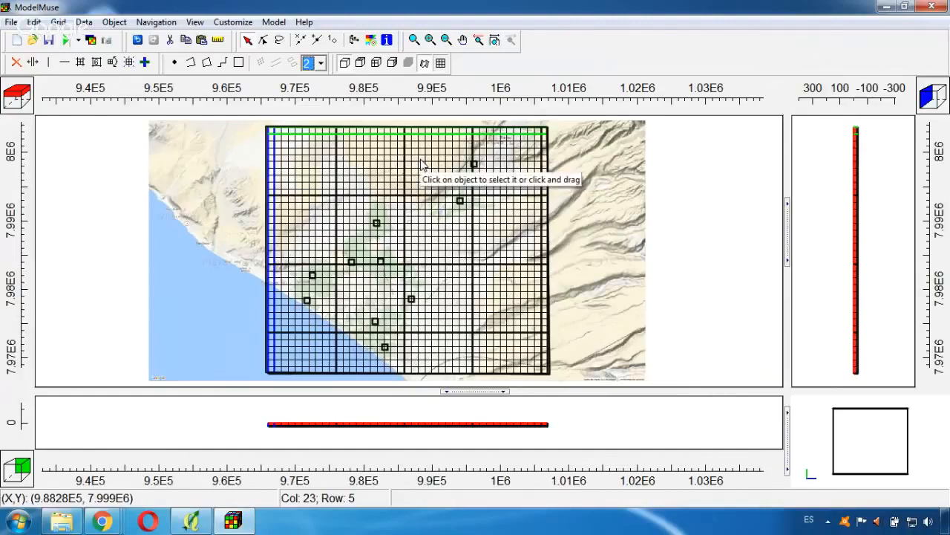
pyautogui.moveTo(640, 63)
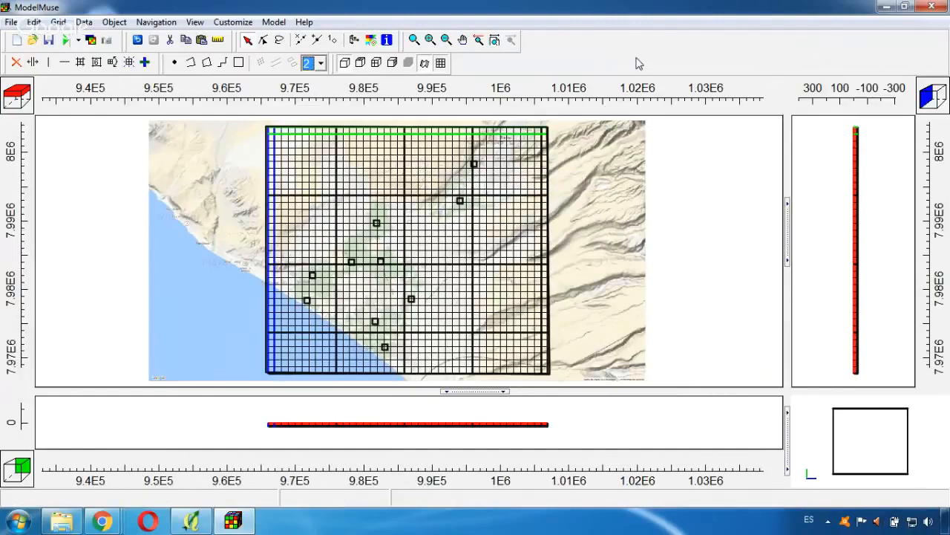